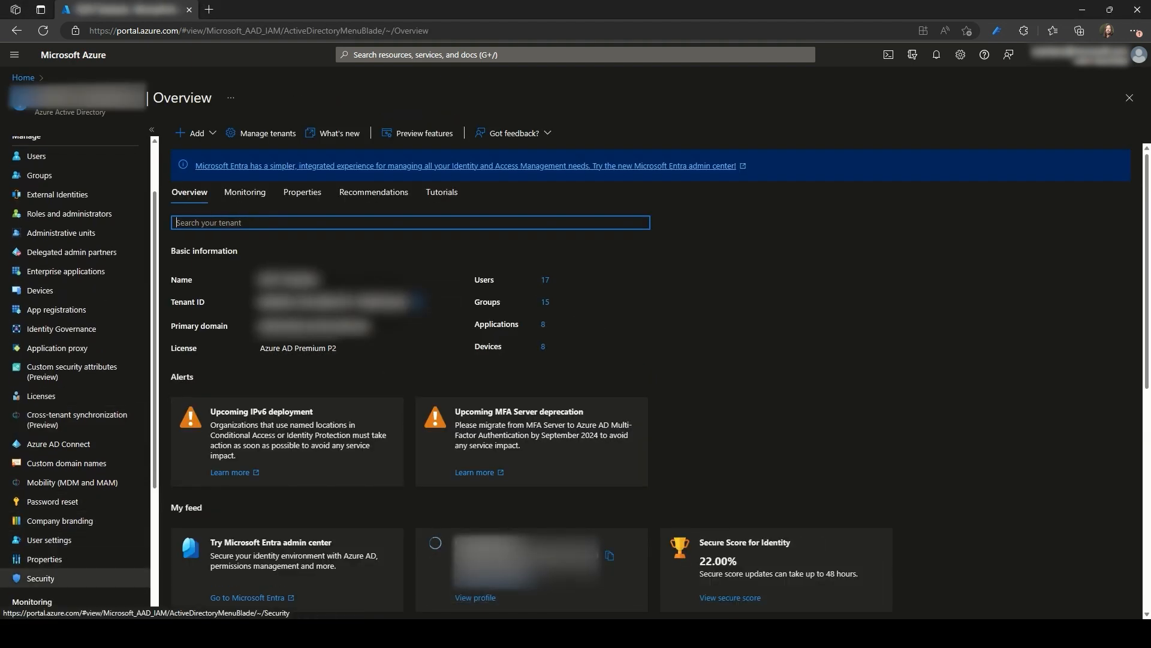
- Go to Security > Multifactor authentication > Server settings and follow the Download link
click(40, 578)
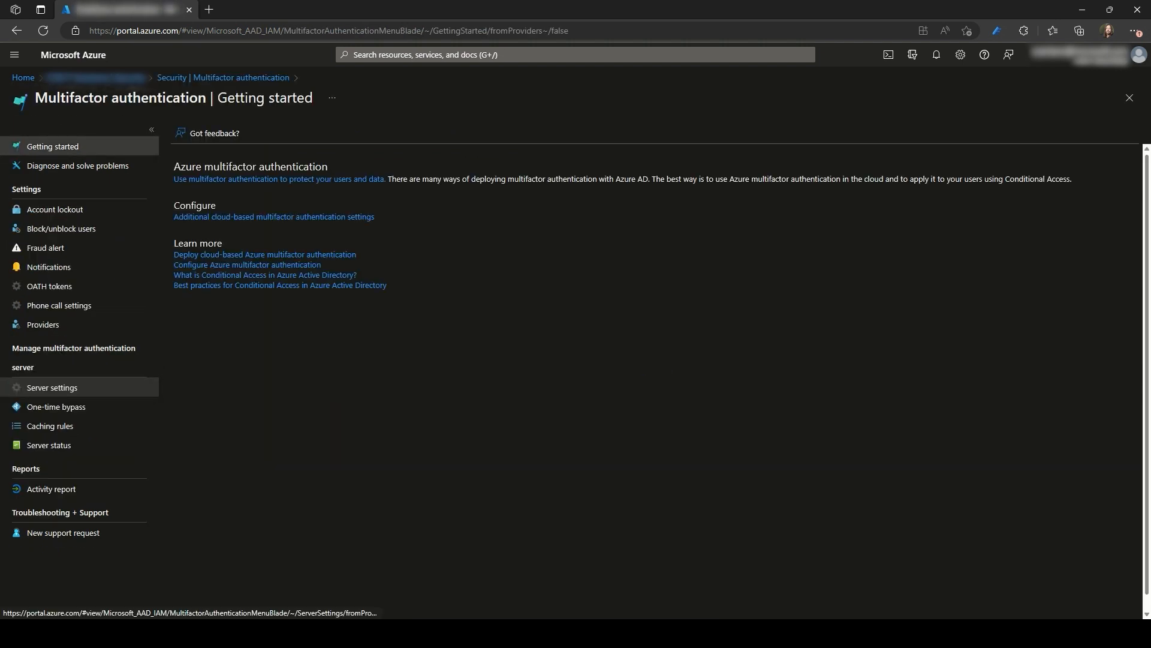
click(53, 387)
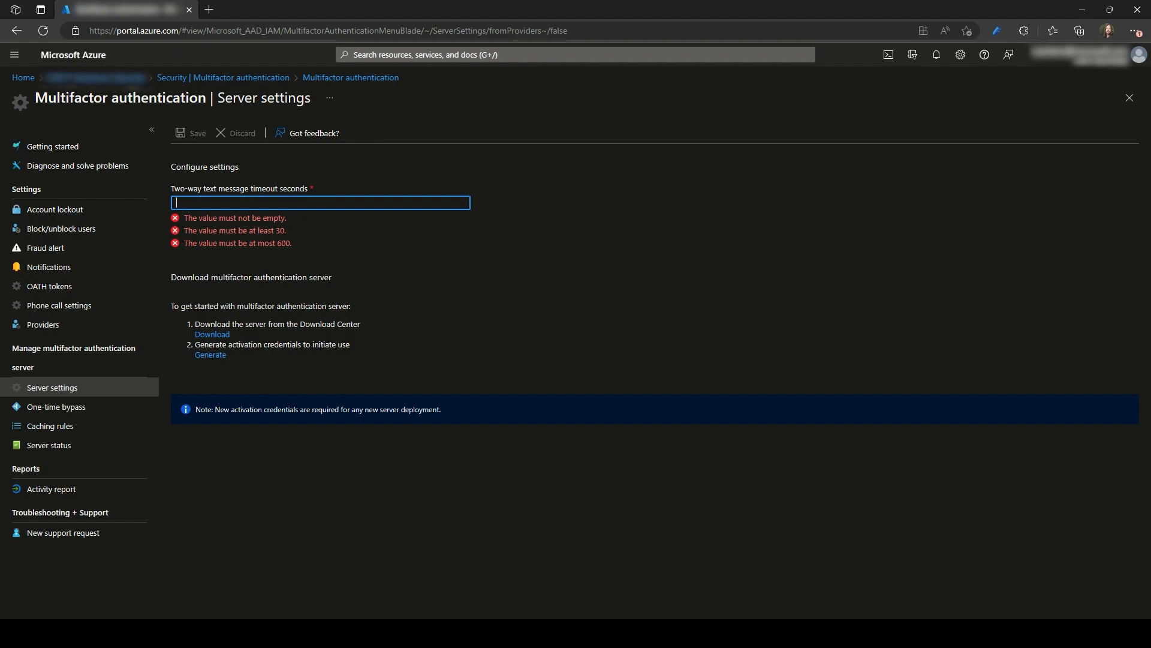
click(211, 334)
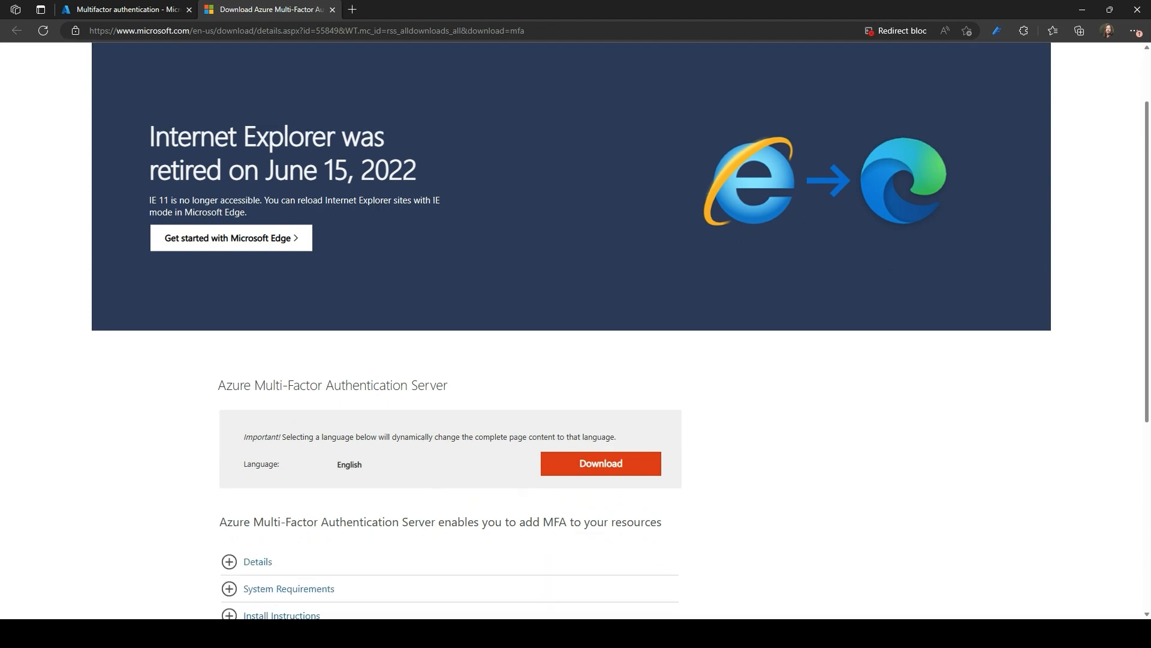
- Download MultiFactorAuthenticationServerSetup.exe and release notes into C:\Temp
scroll(down, 3)
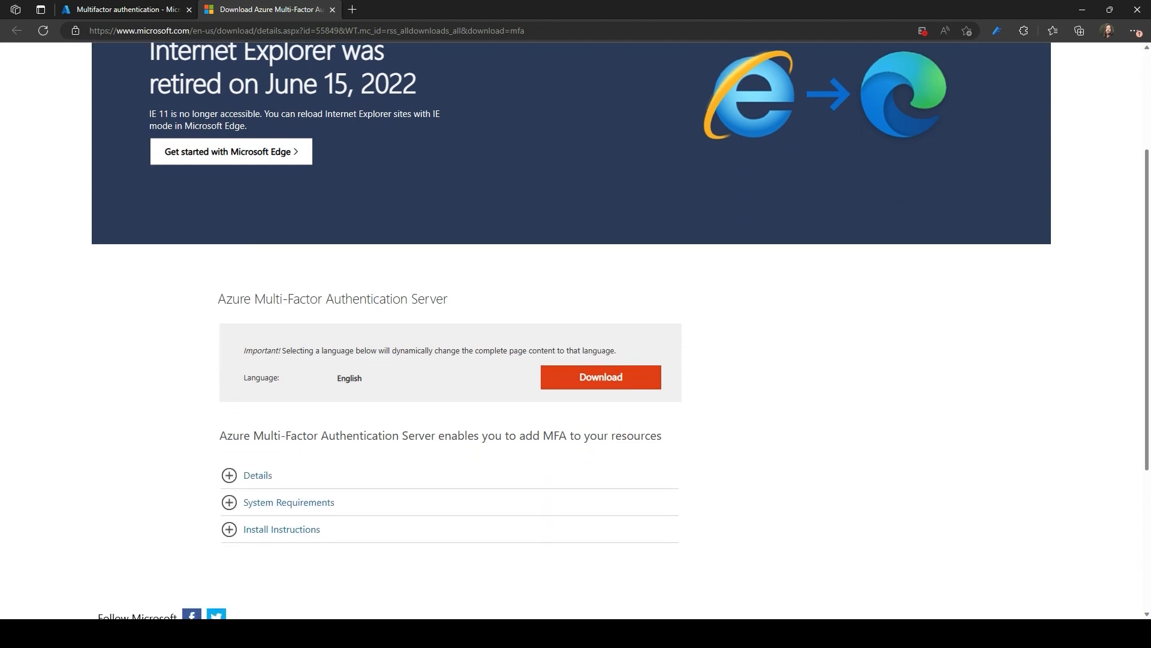
click(600, 376)
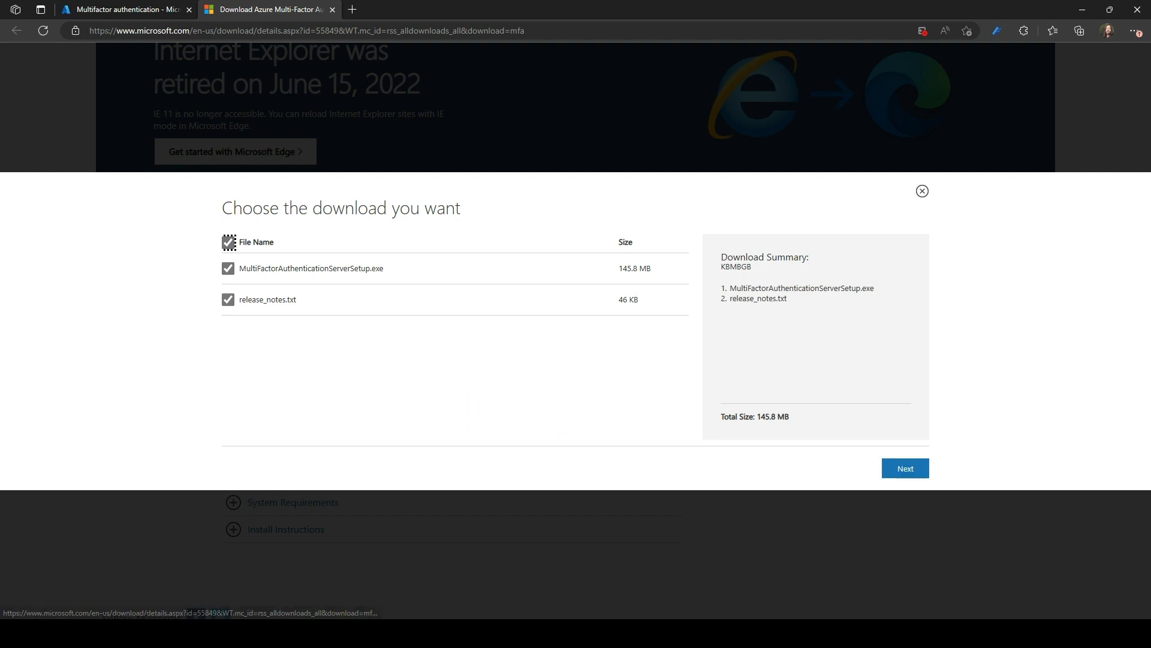
click(905, 468)
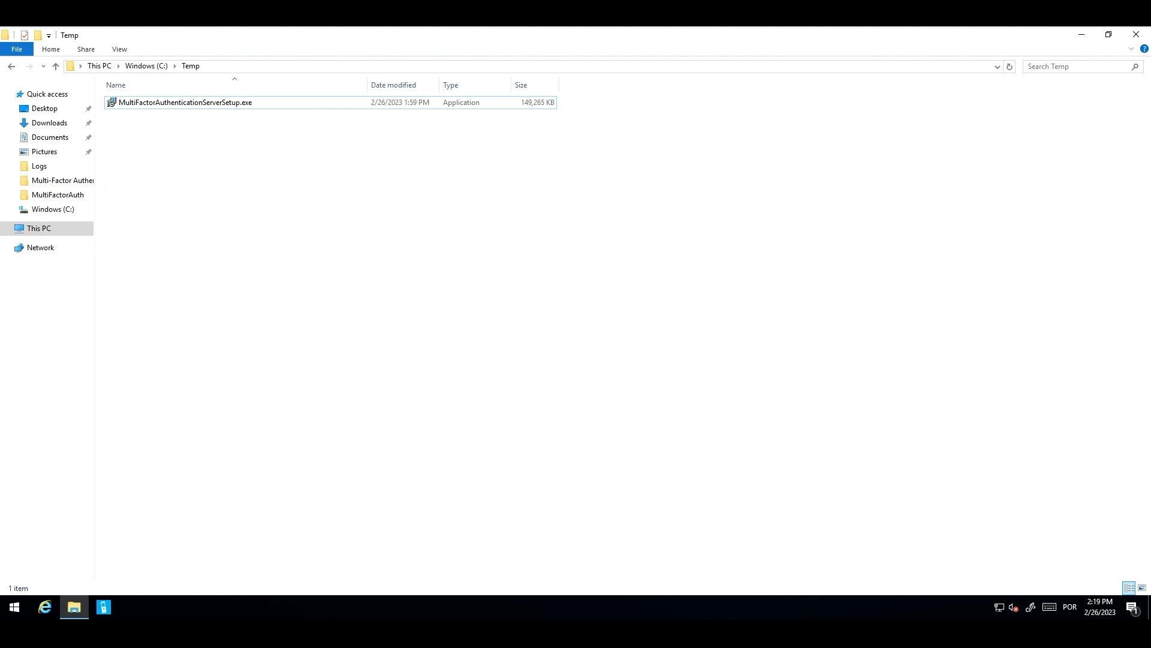
- Launch the MFA Server console elevated and read version 8.0.8.1 from Help > About
double_click(172, 101)
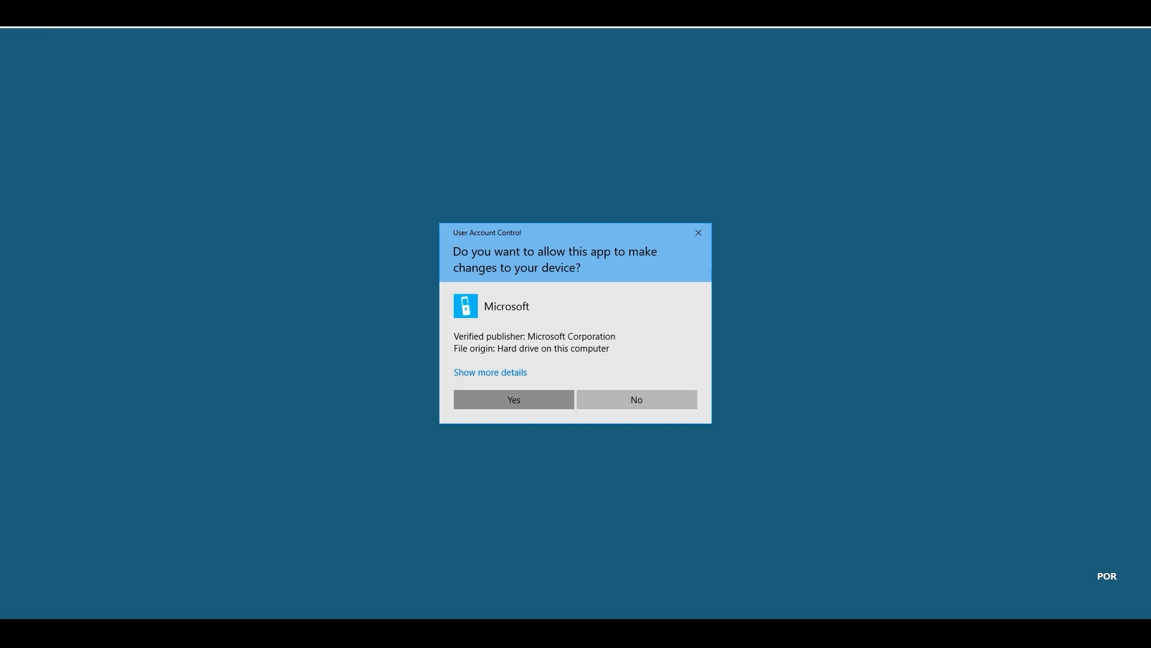
click(514, 400)
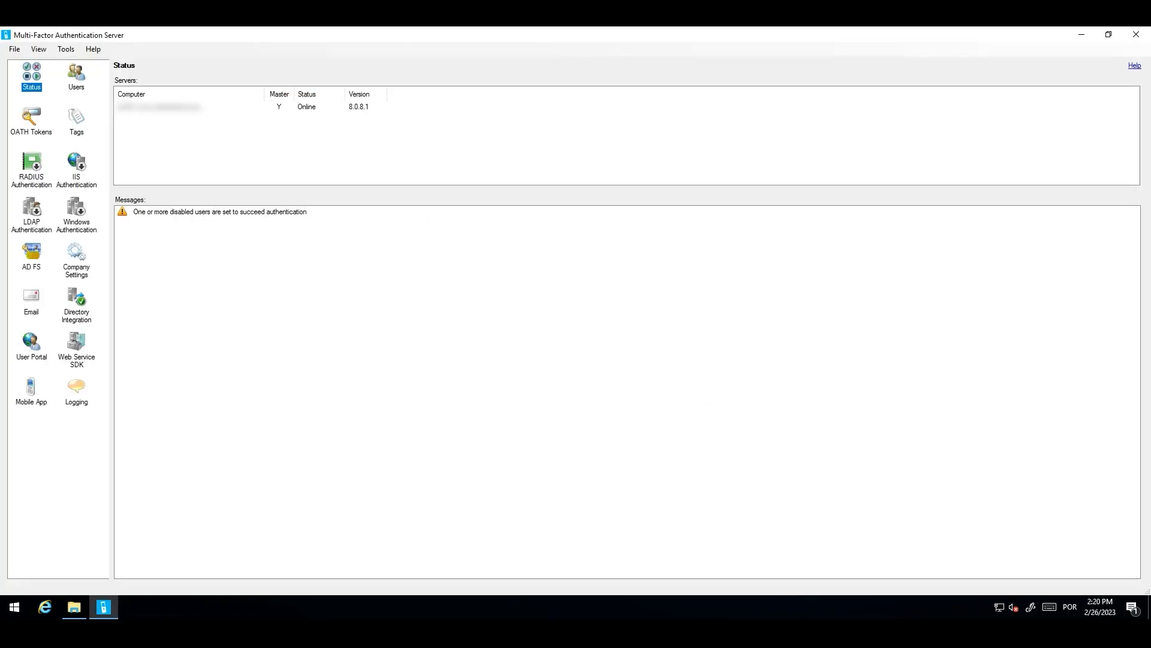
click(93, 49)
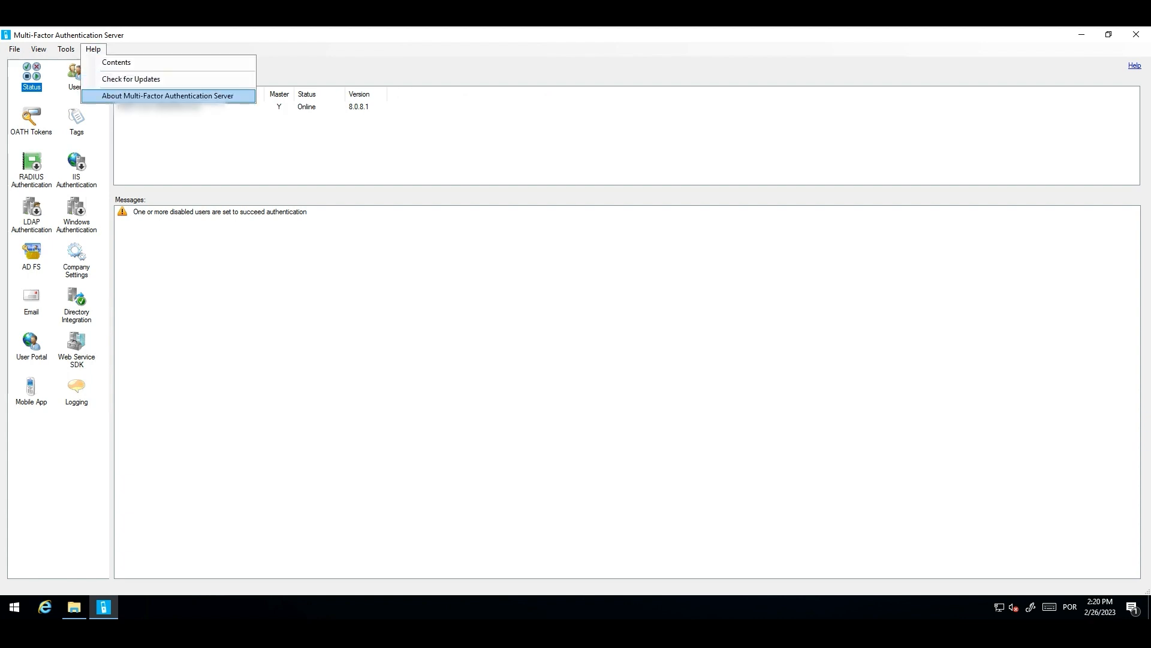
click(168, 96)
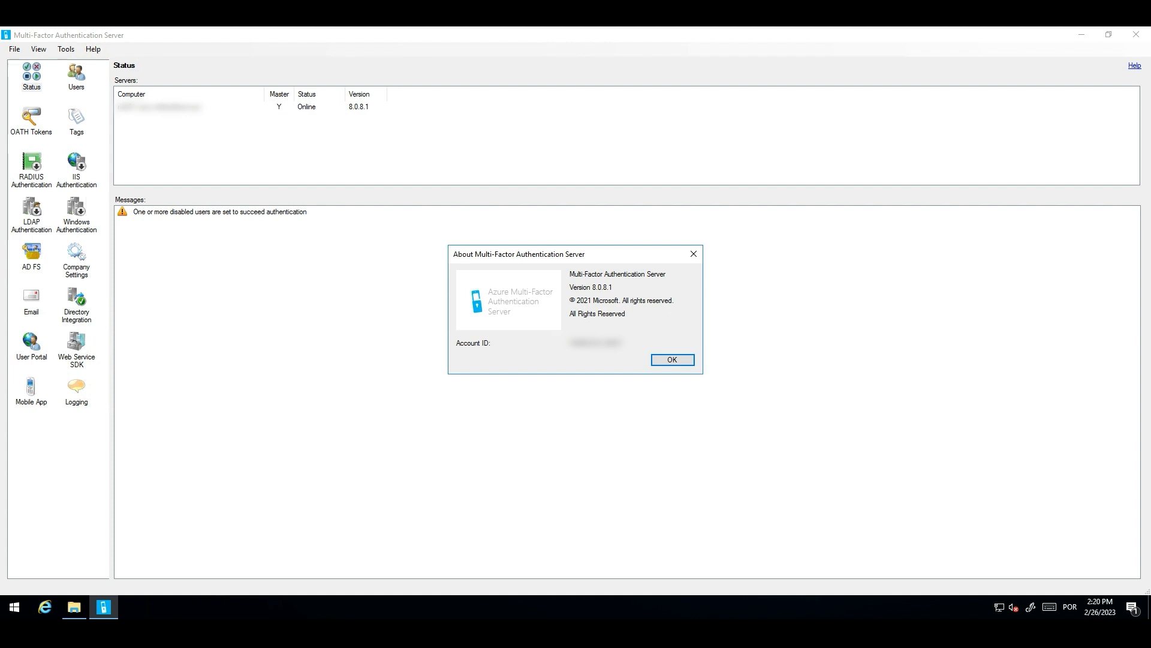
click(671, 360)
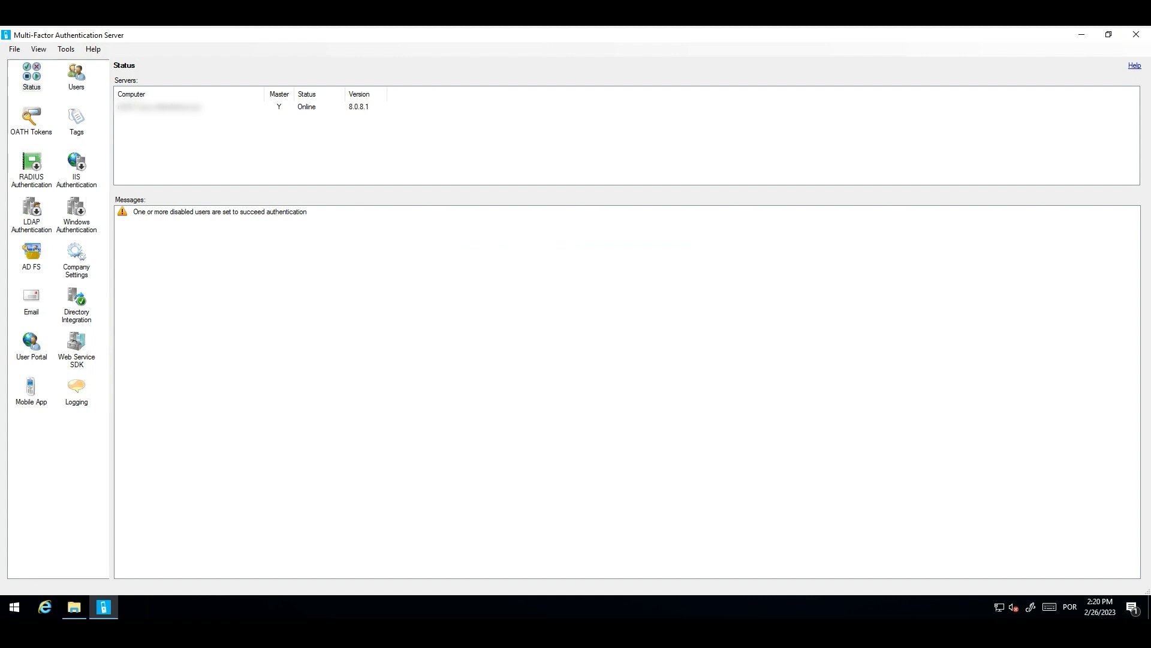
click(31, 72)
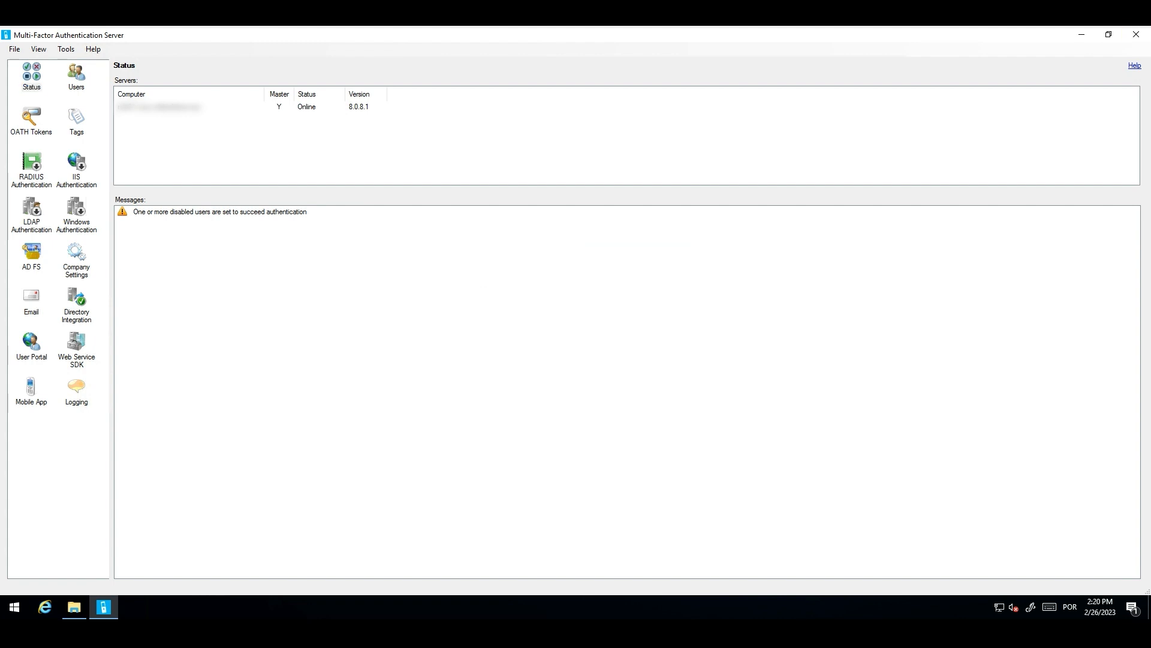
click(75, 607)
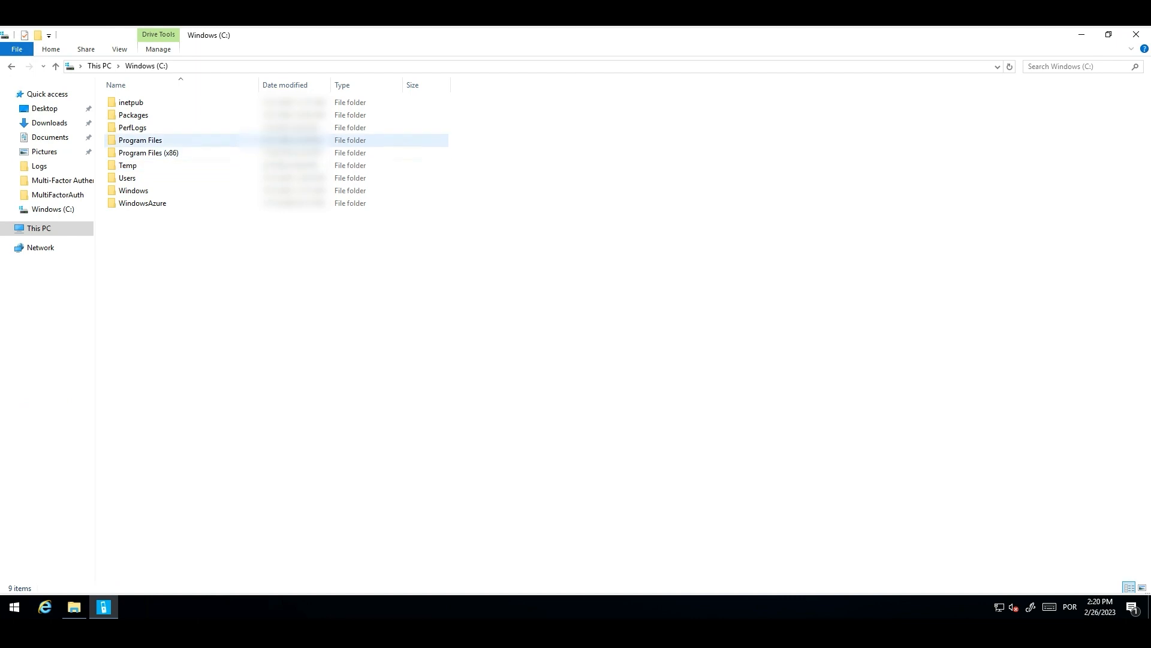
double_click(140, 139)
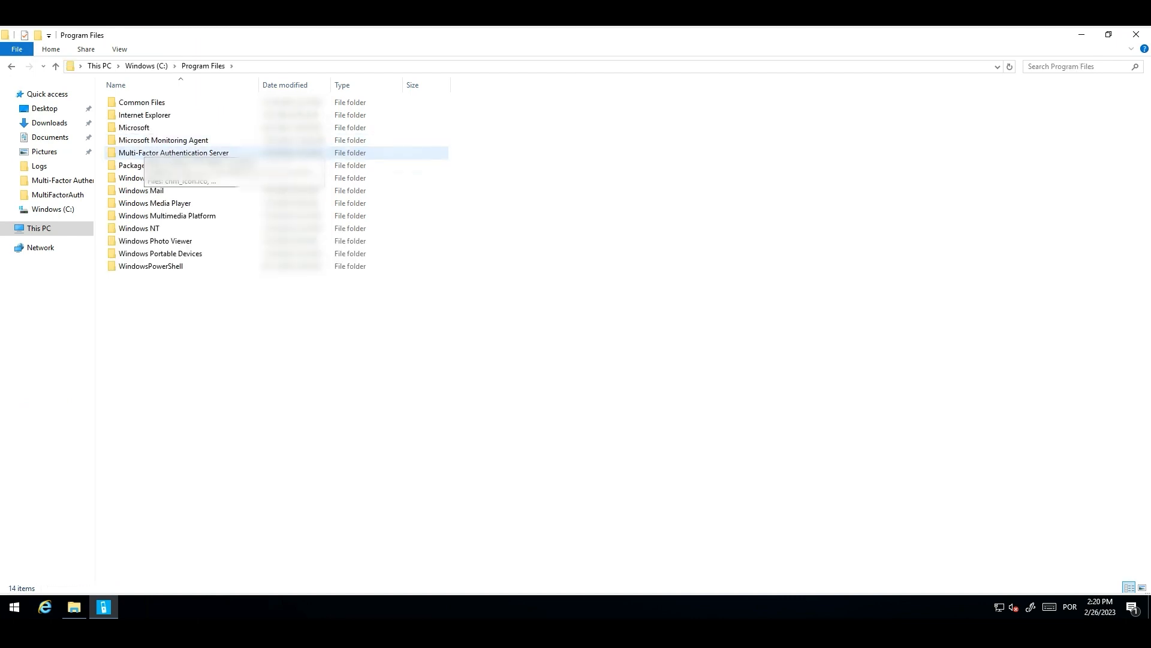
double_click(173, 152)
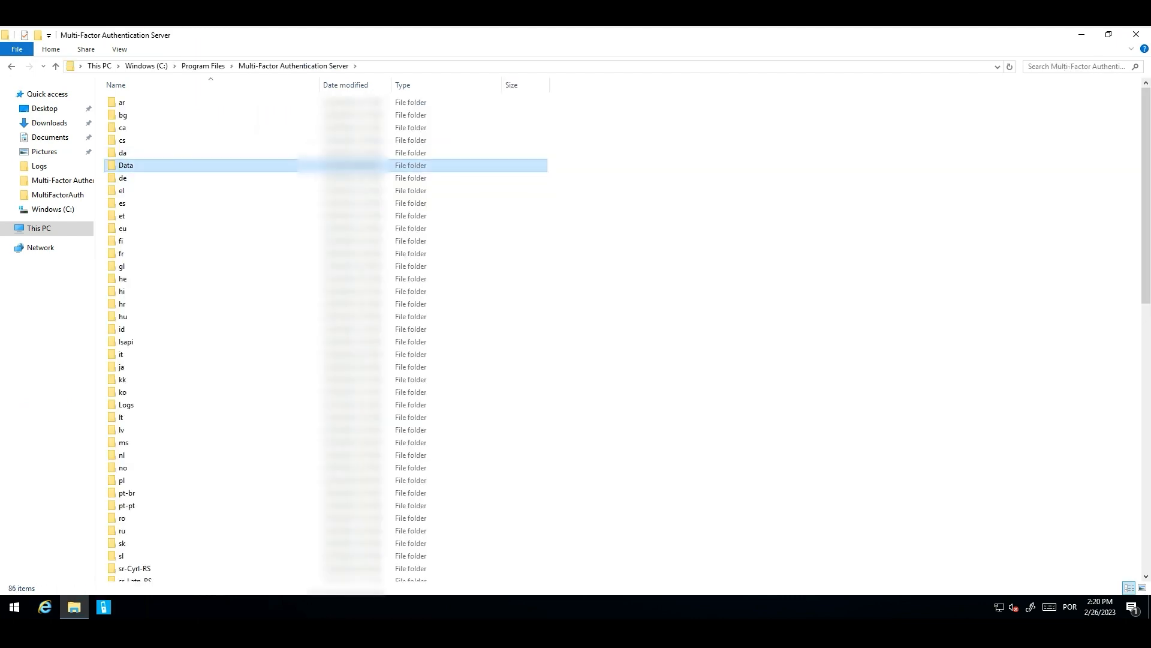
double_click(126, 164)
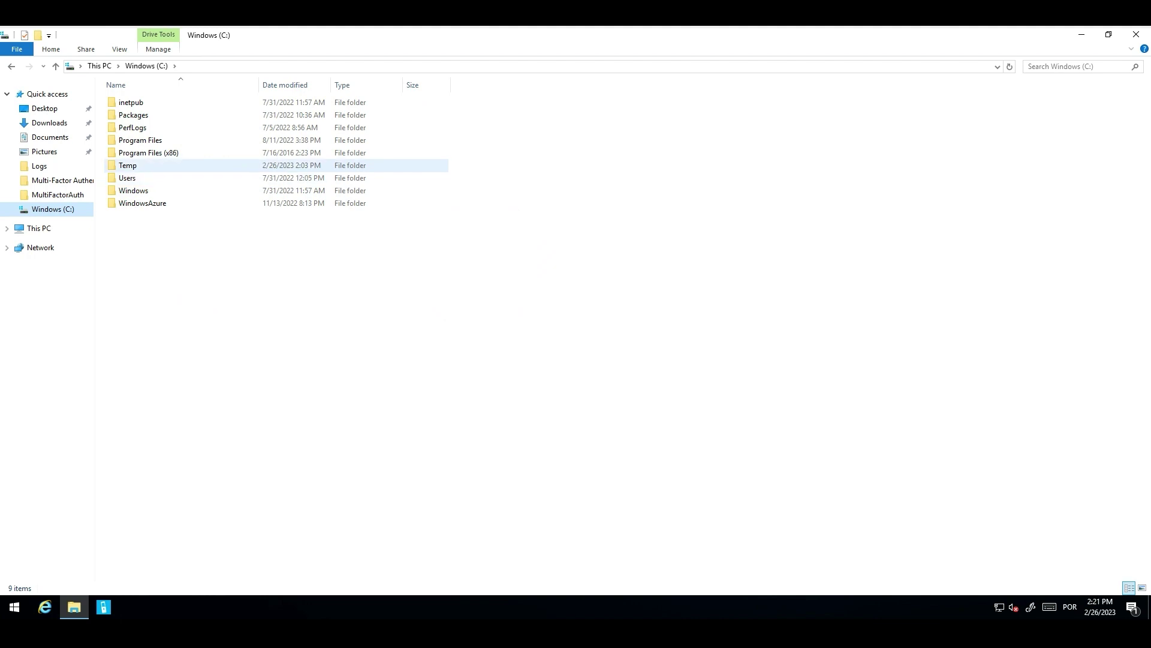
- Run MultiFactorAuthenticationServerSetup.exe from C:\Temp as admin and finish the wizard
double_click(127, 165)
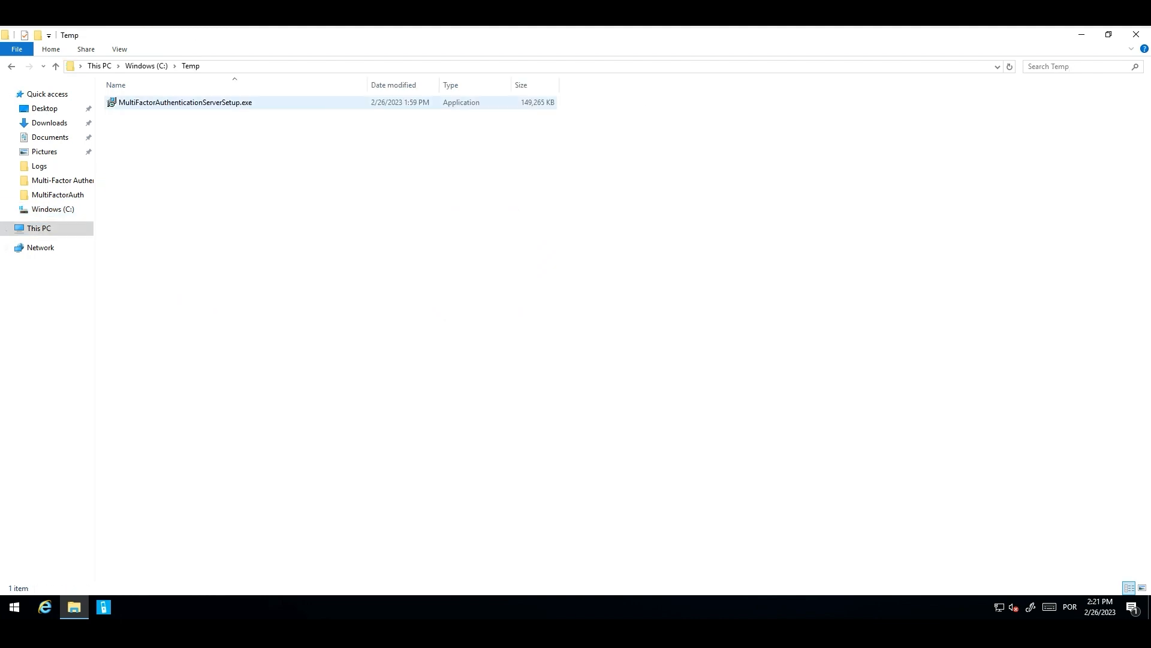
click(185, 103)
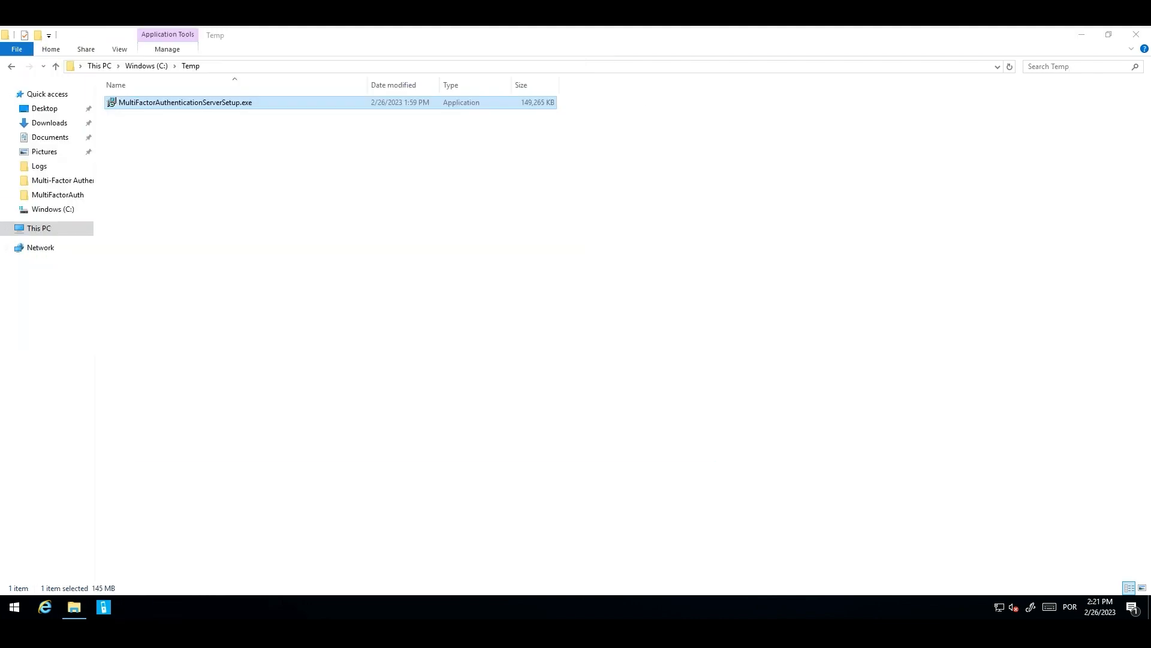
double_click(182, 104)
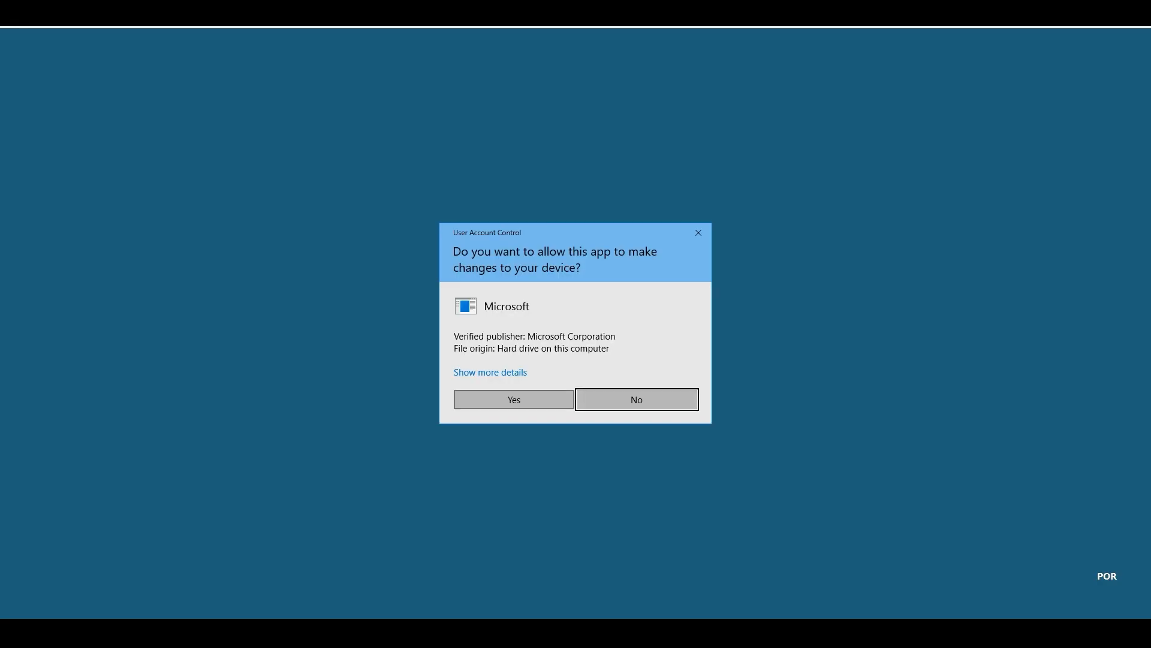
click(513, 399)
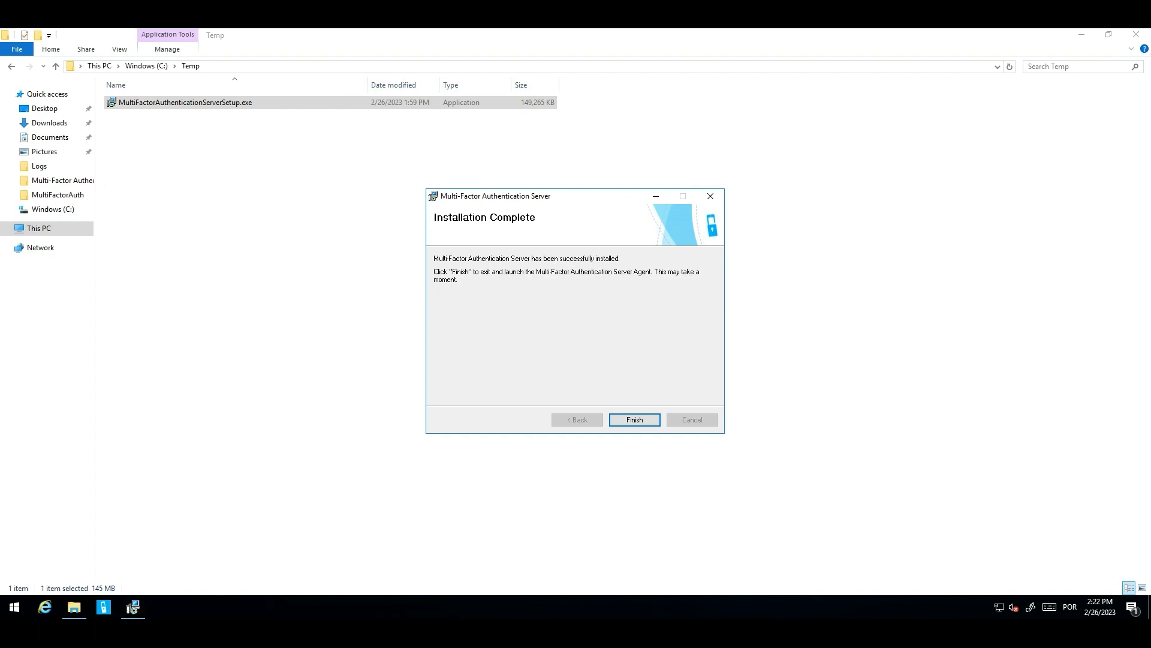
click(634, 420)
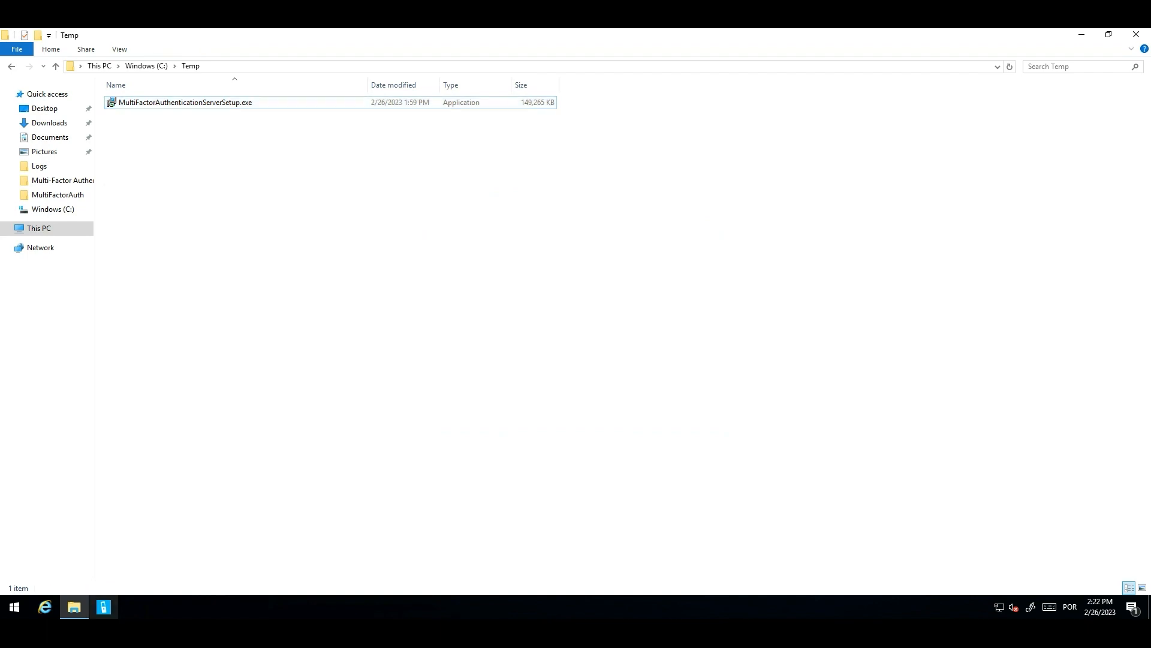
- Relaunch the console, decline the newer Web Service SDK, and check About shows 8.1.3.1
double_click(168, 102)
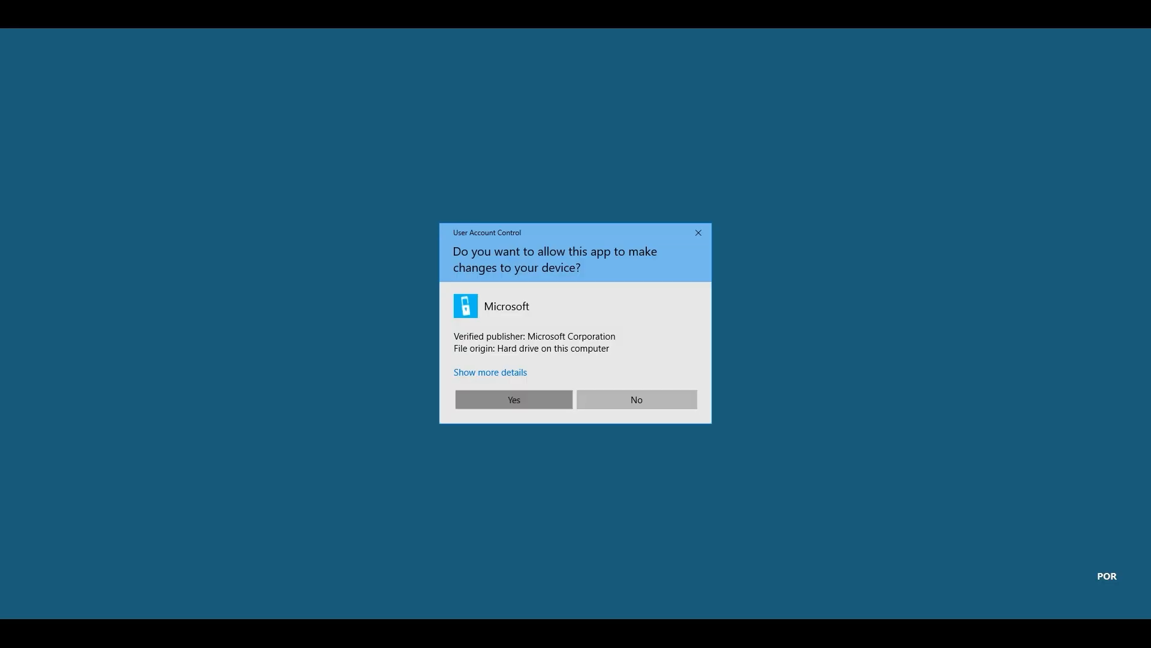
click(513, 399)
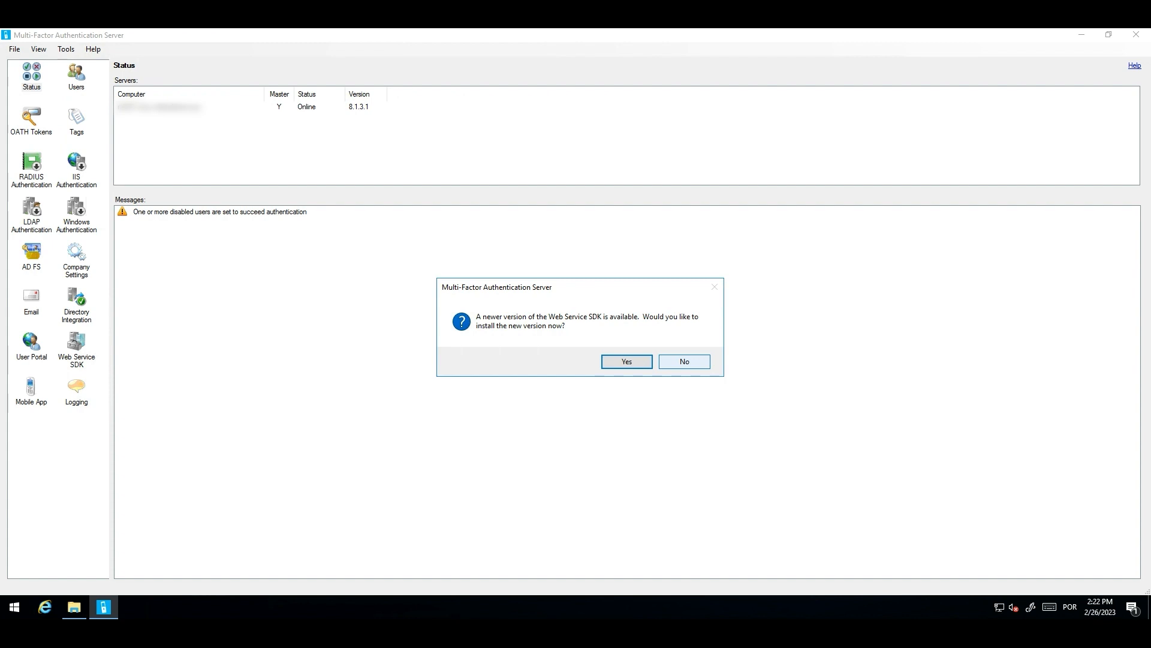
click(684, 361)
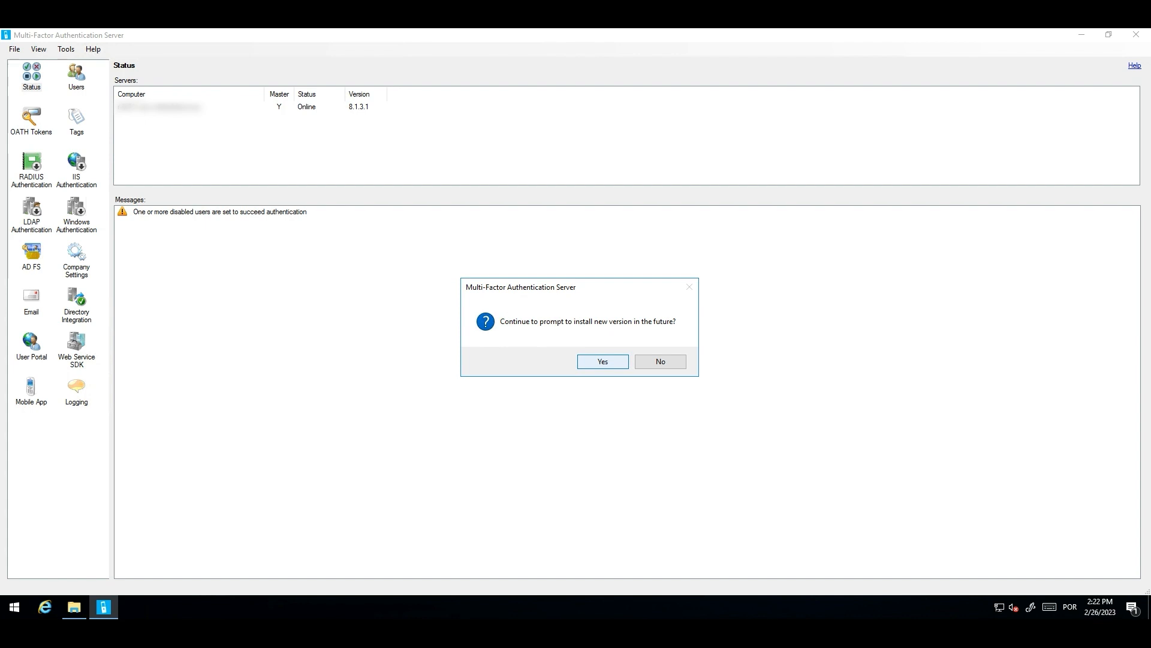
click(603, 362)
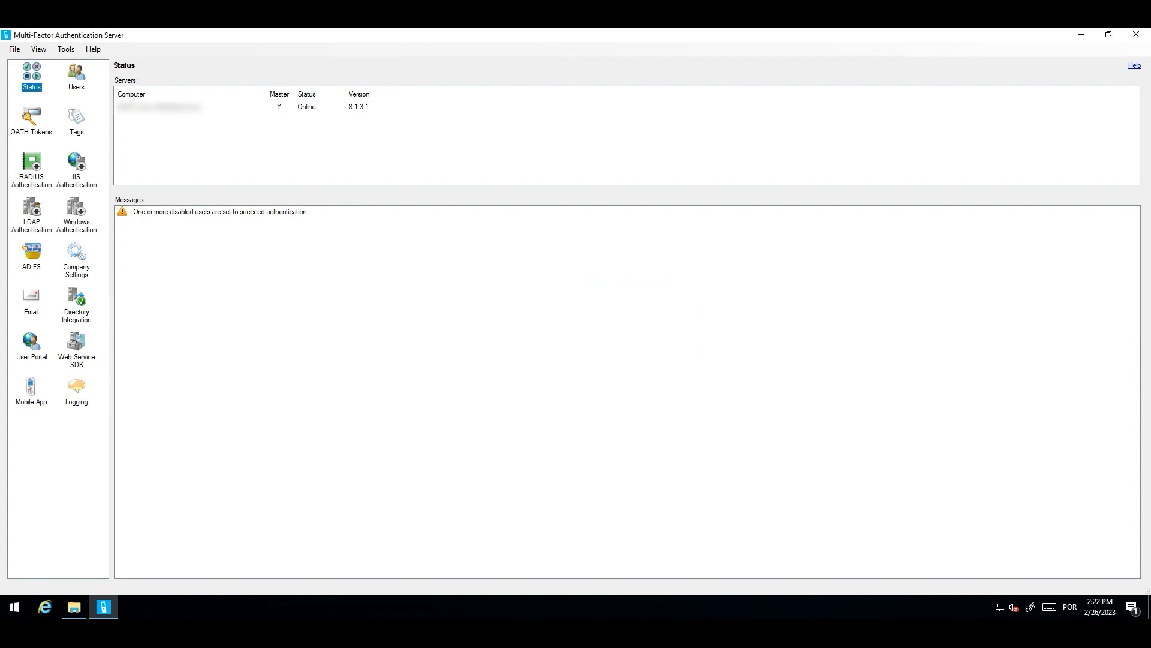
click(92, 49)
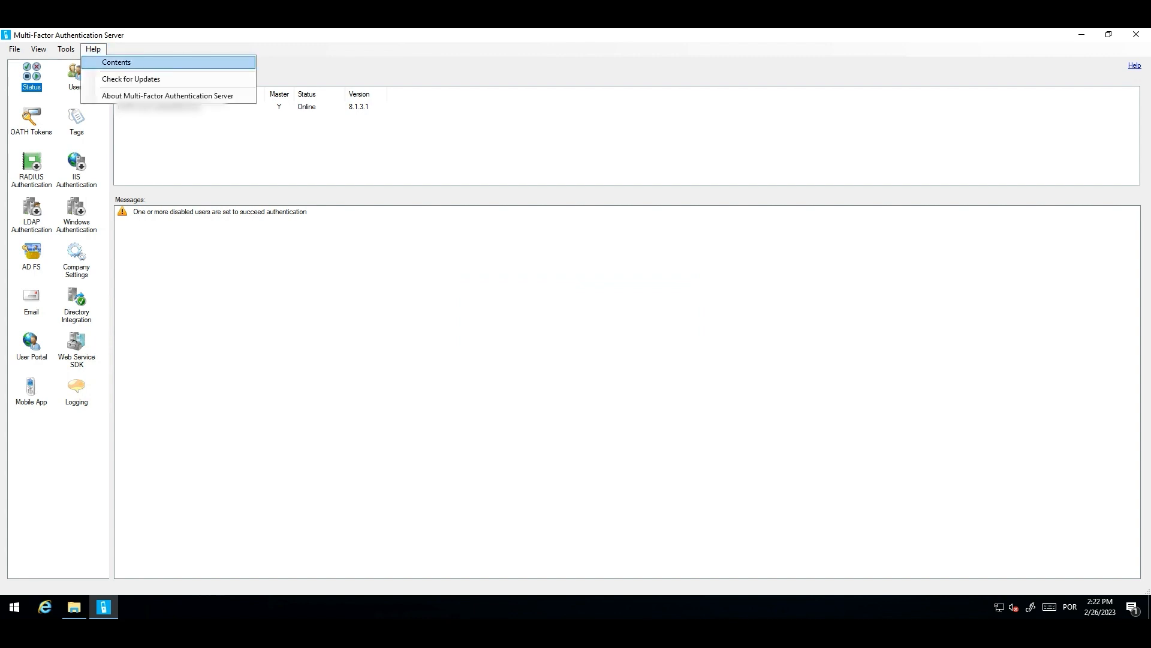
click(167, 96)
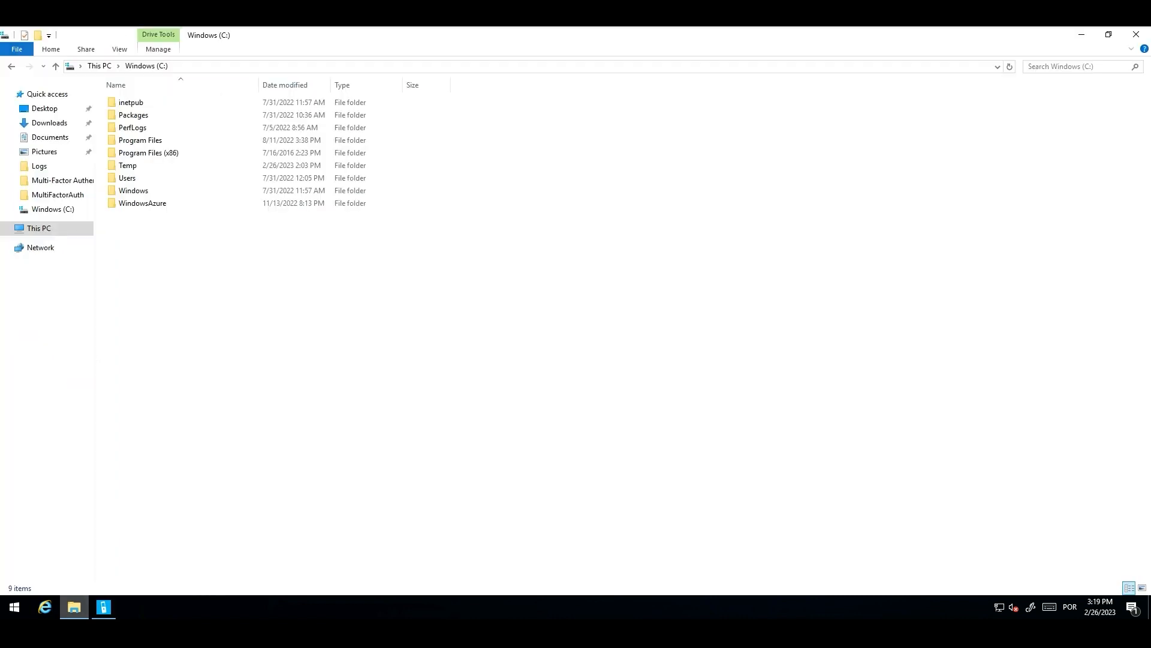
- Browse to Program Files\Multi-Factor Authentication Server and select Configure-MultiFactorAuthMigrationUtility.ps1
double_click(139, 139)
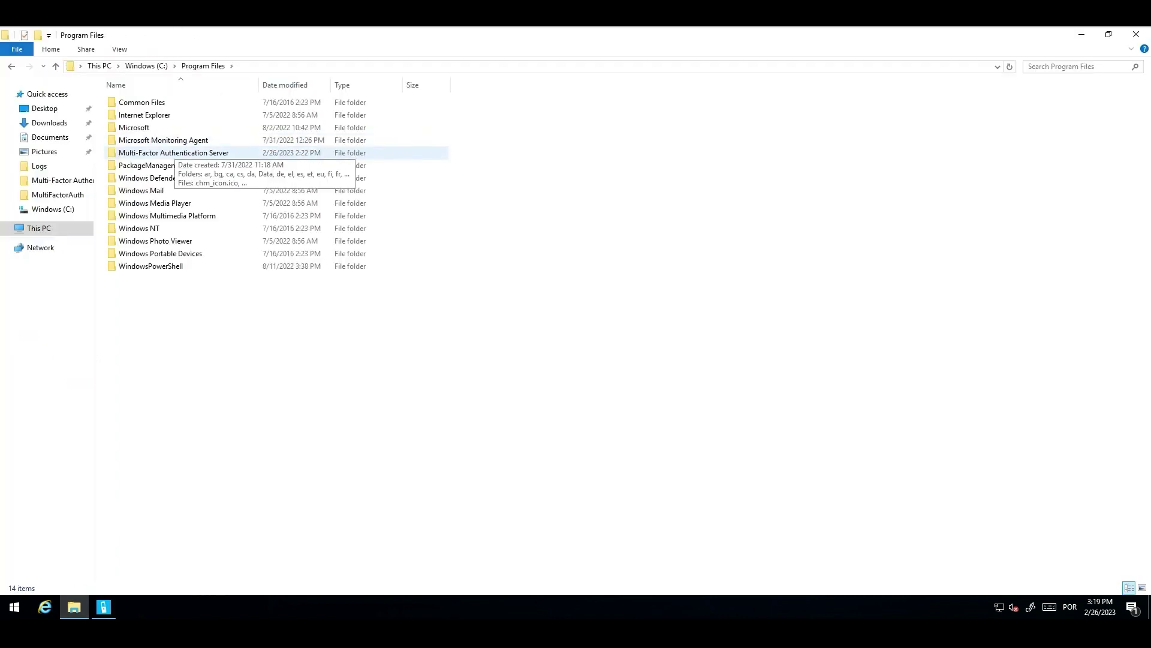
double_click(170, 152)
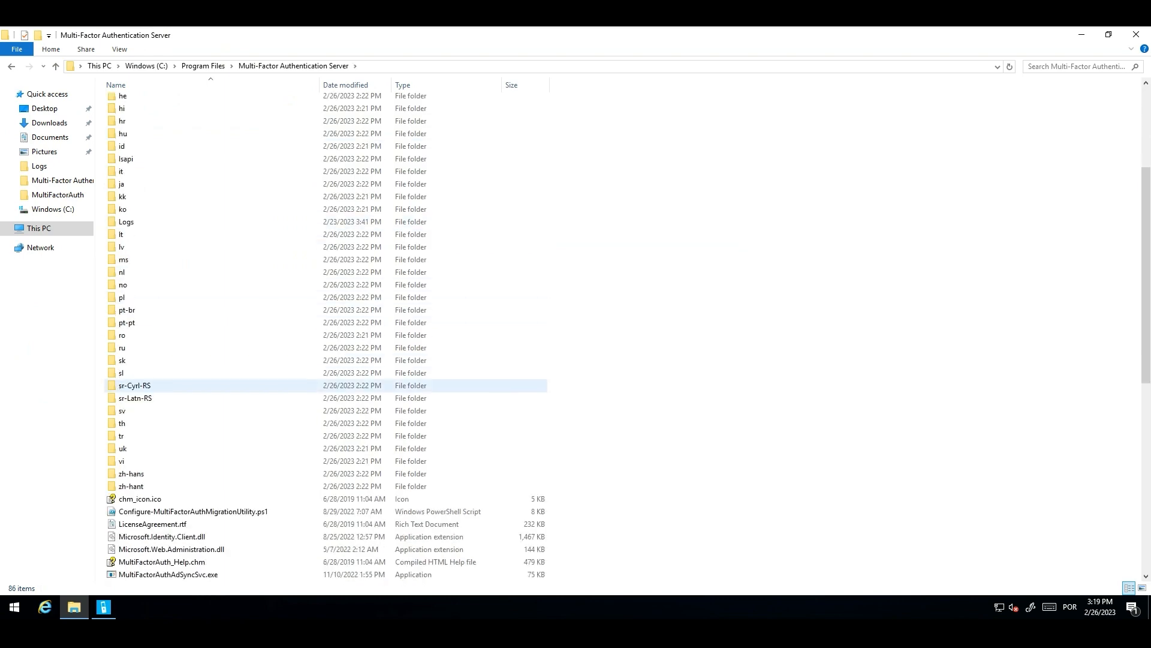
click(193, 435)
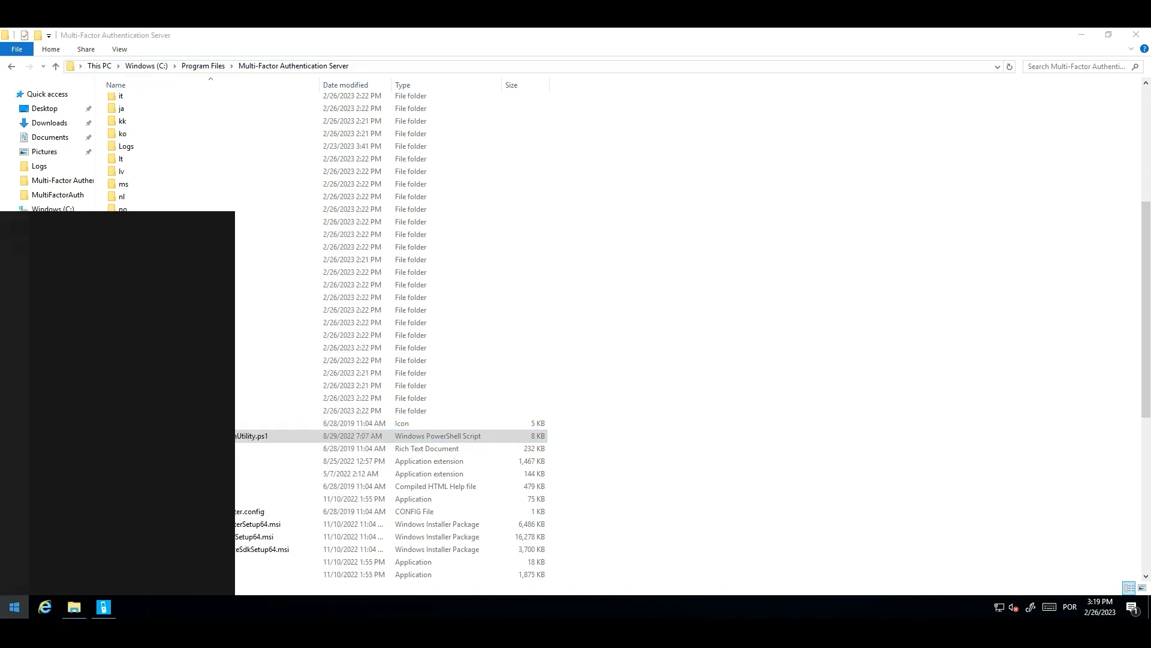
- Start Windows PowerShell as administrator from the Start search
text(p)
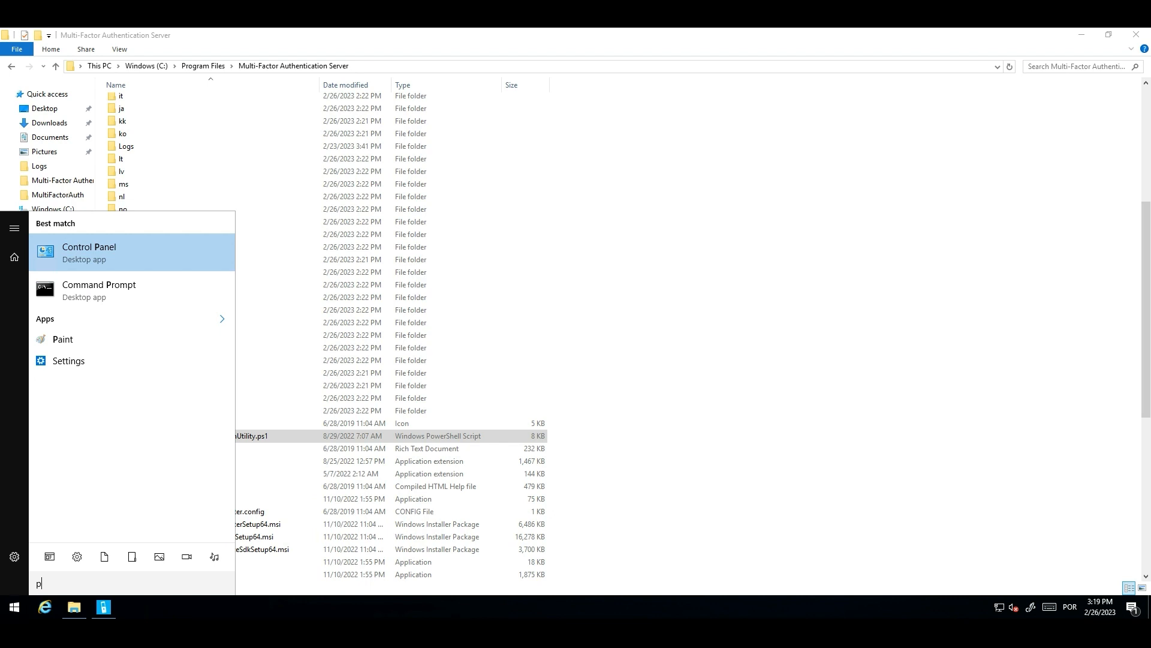
text(ower)
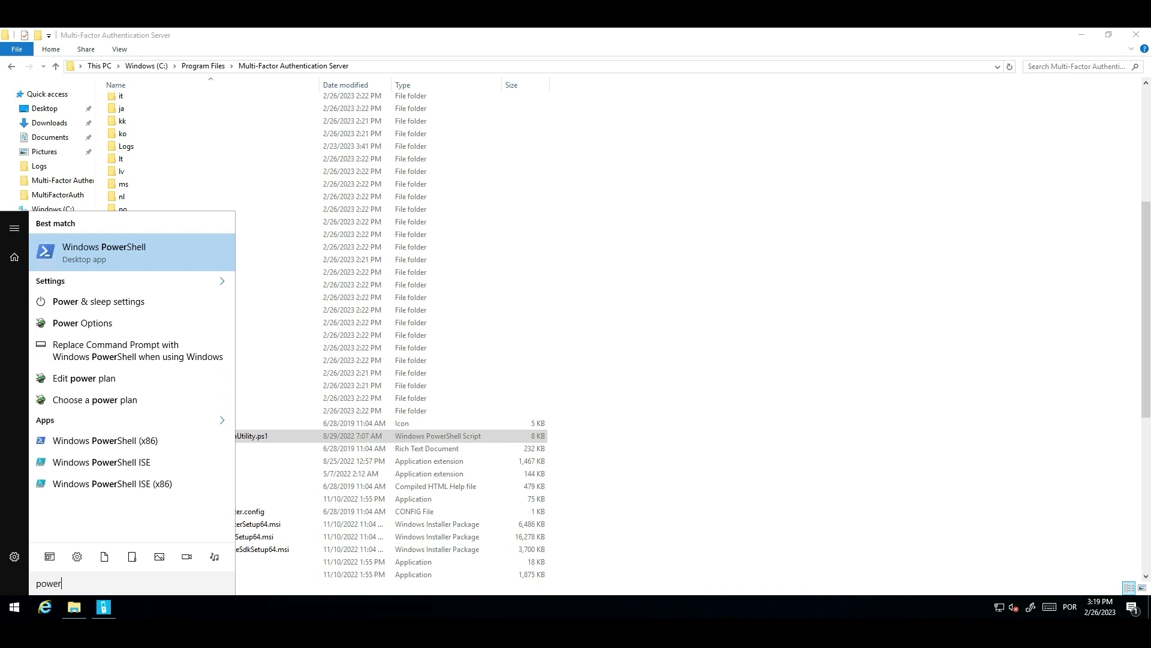
right_click(103, 251)
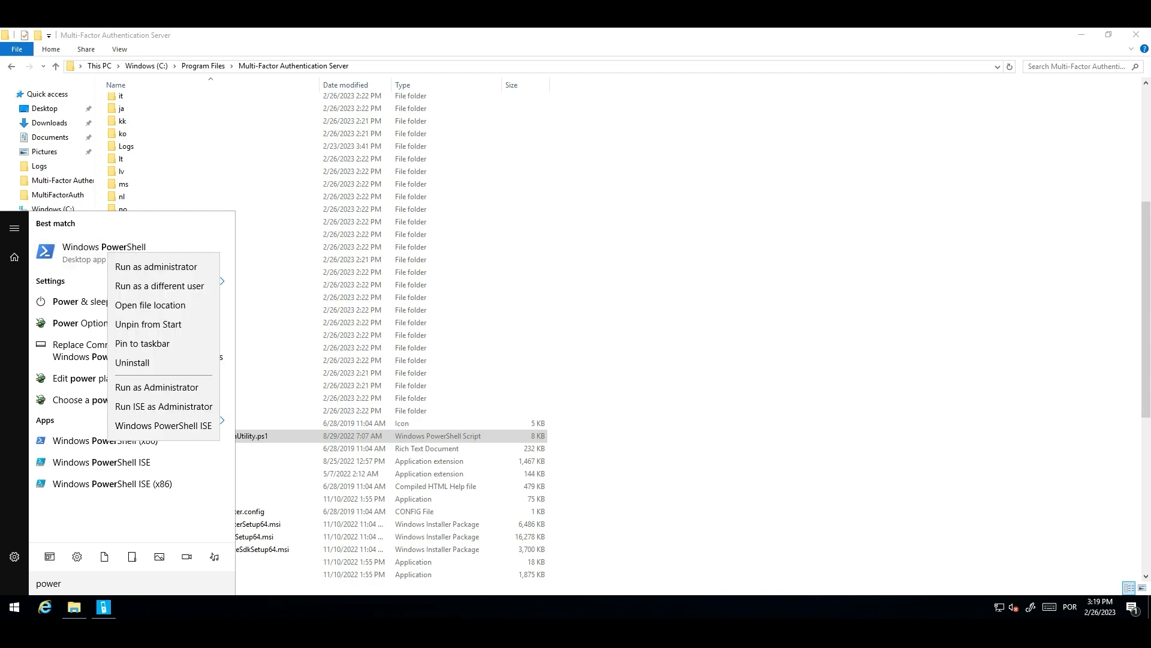
click(156, 266)
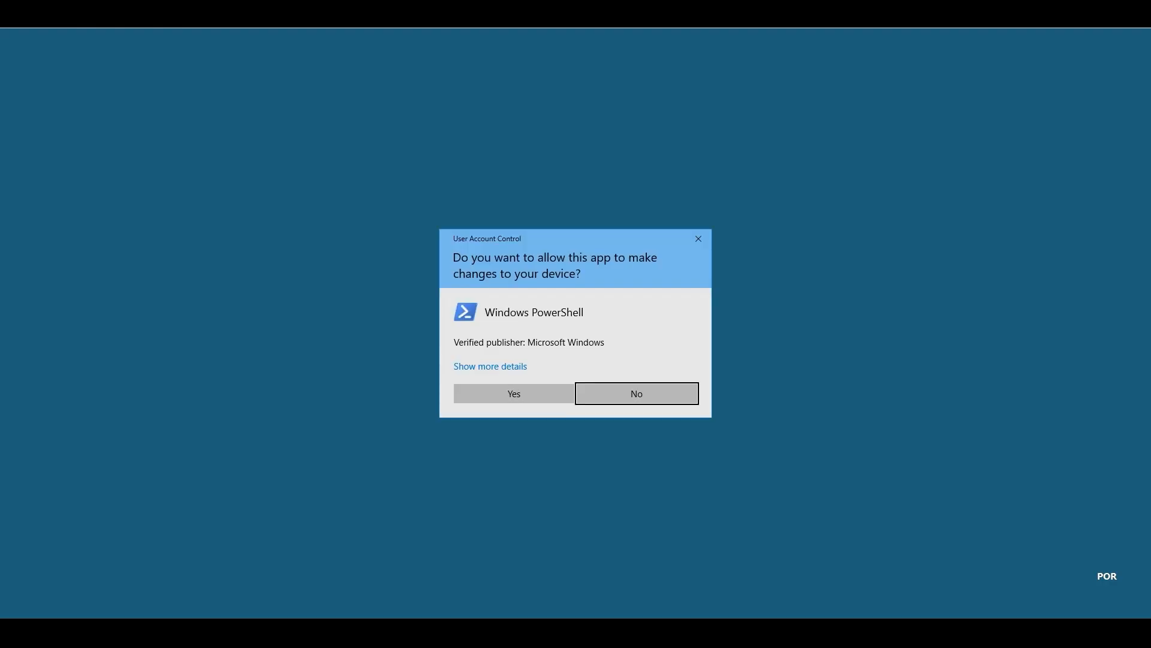
click(514, 392)
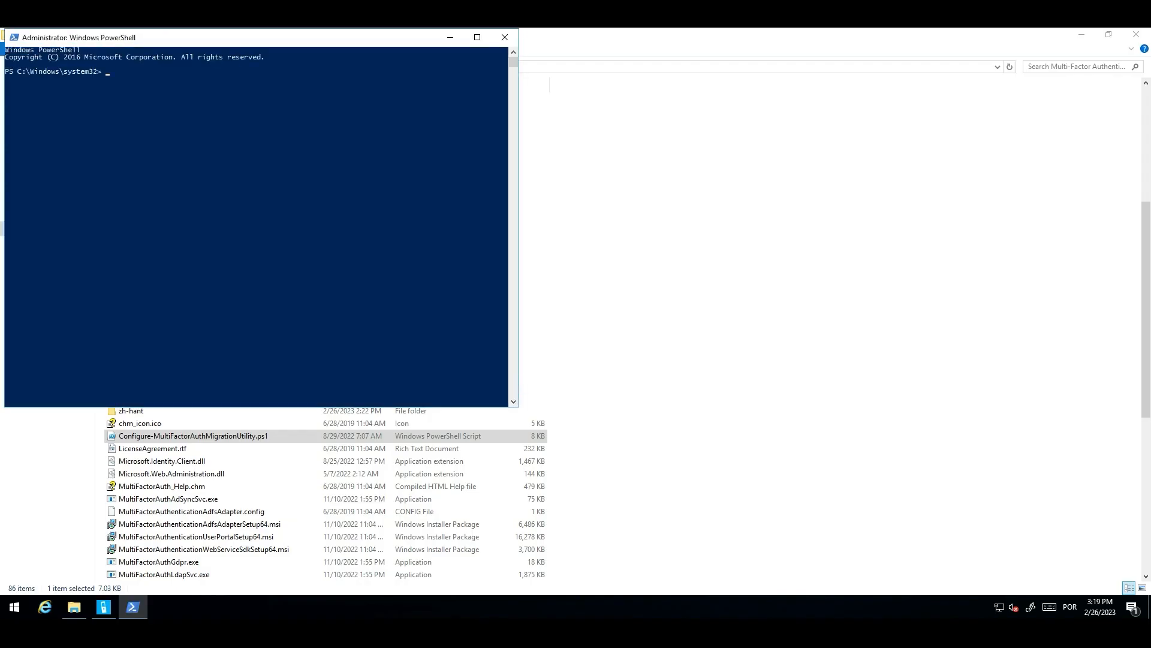
- cd to the MFA Server folder, run the migration utility script and sign in to Microsoft
text(cd)
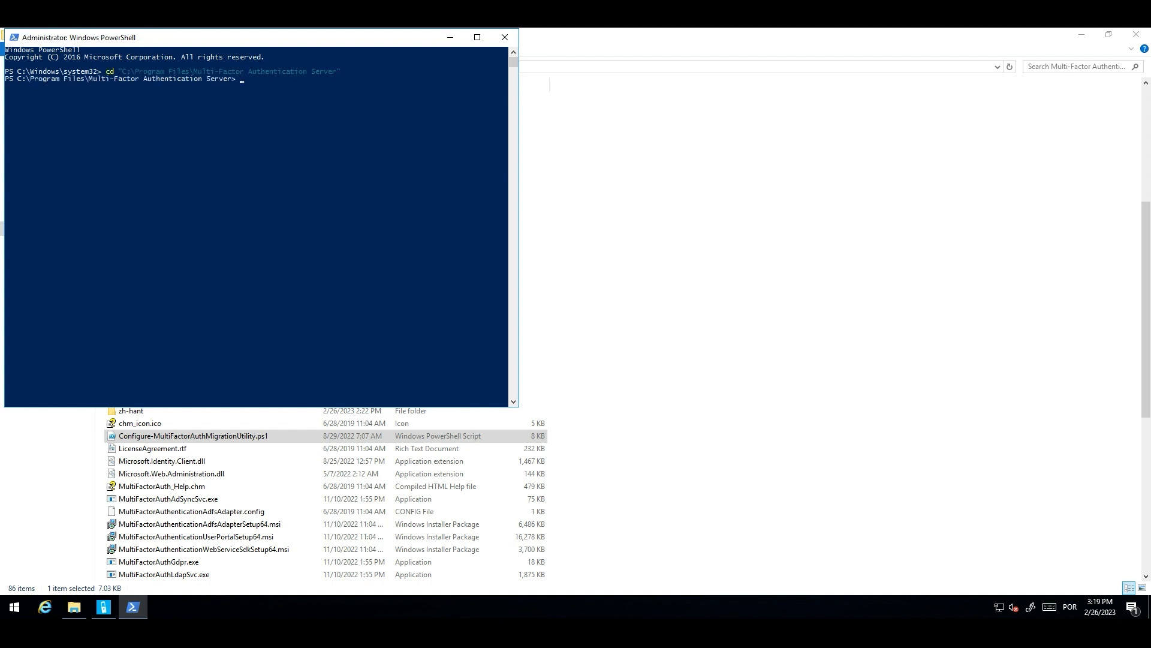
text(con)
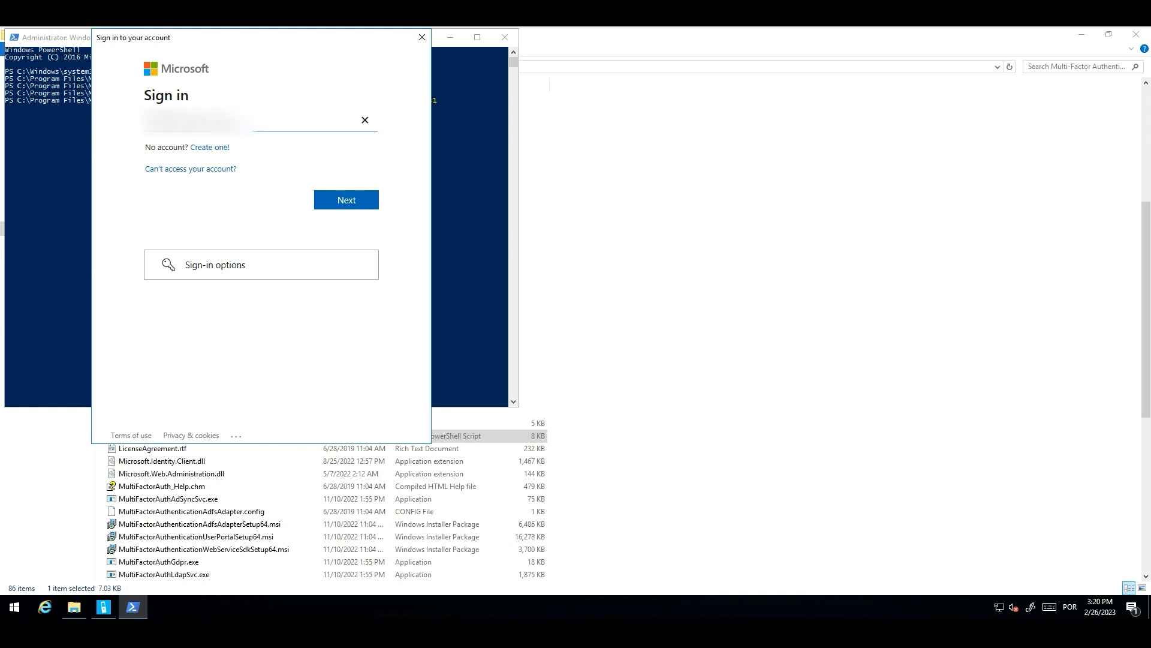
click(423, 37)
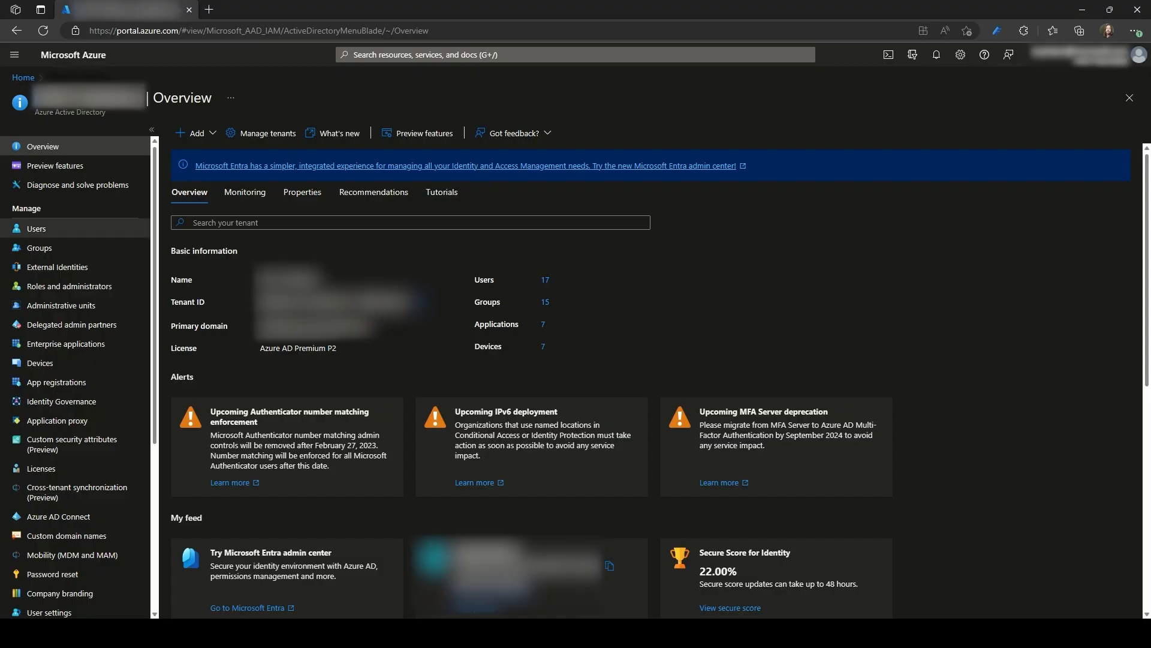
- In Azure AD app registrations, list all applications and open MFA Server Migration Utility
click(56, 382)
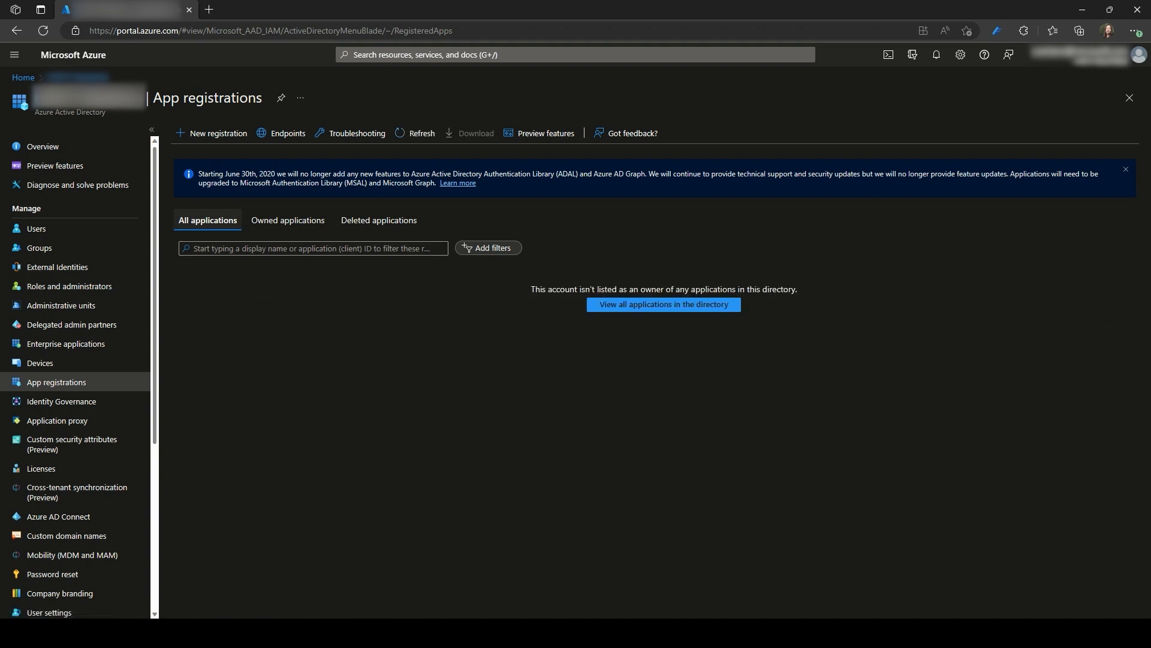
click(663, 305)
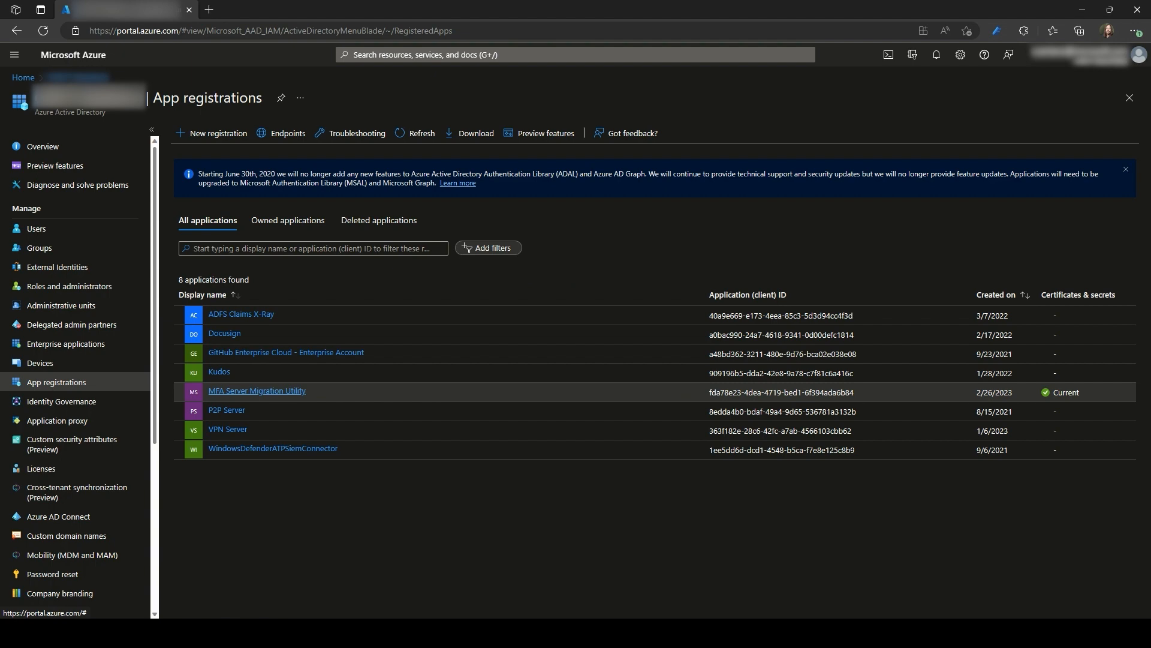
click(257, 391)
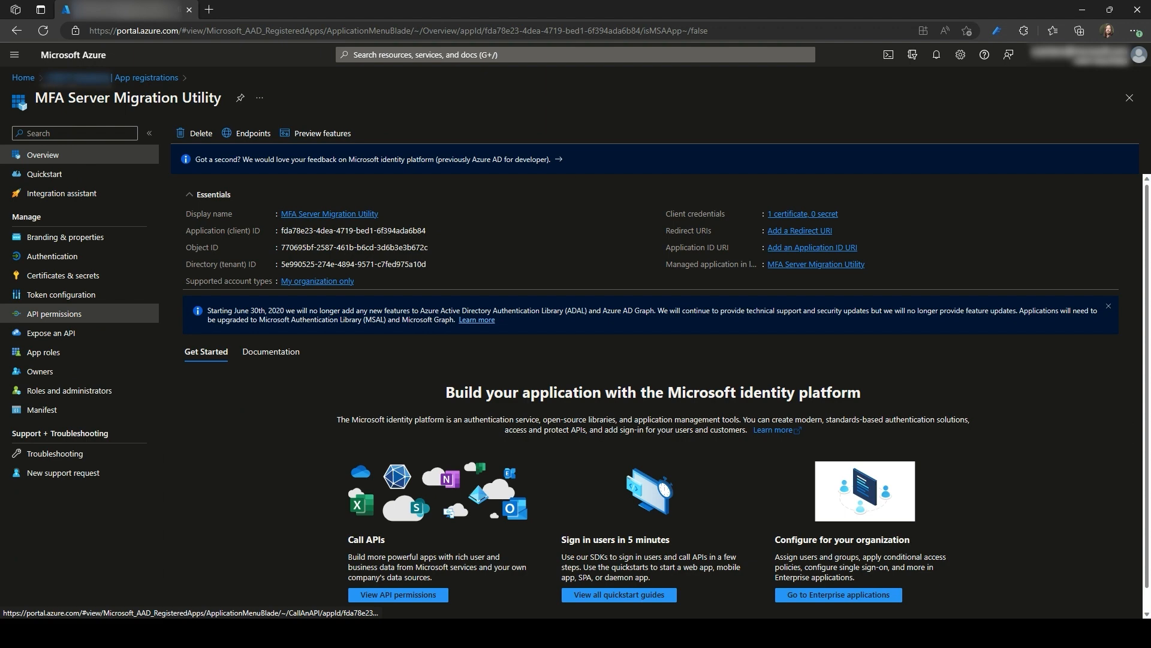
- Grant admin consent for the app's three Microsoft Graph API permissions and dismiss the notification
click(54, 313)
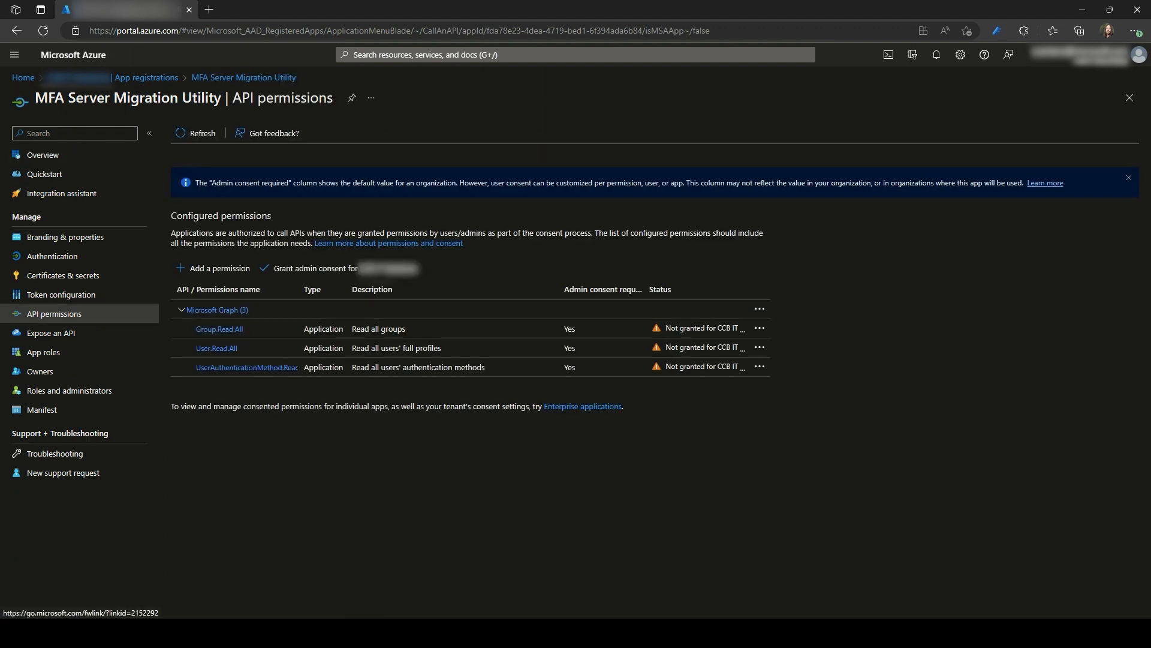
click(314, 267)
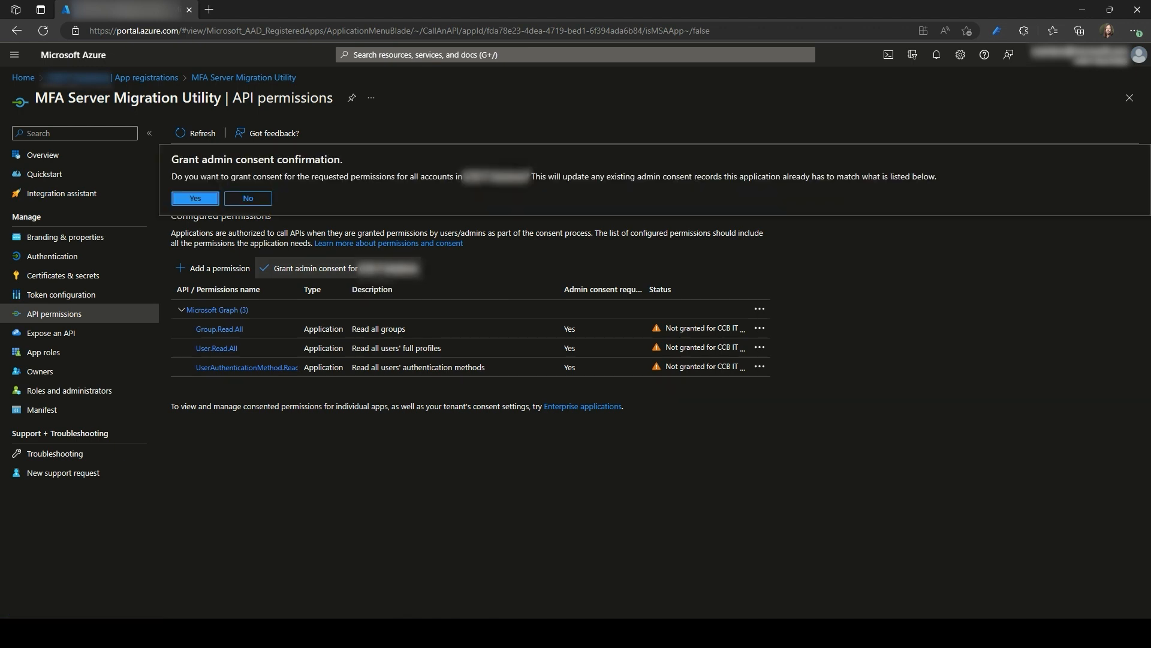
click(195, 198)
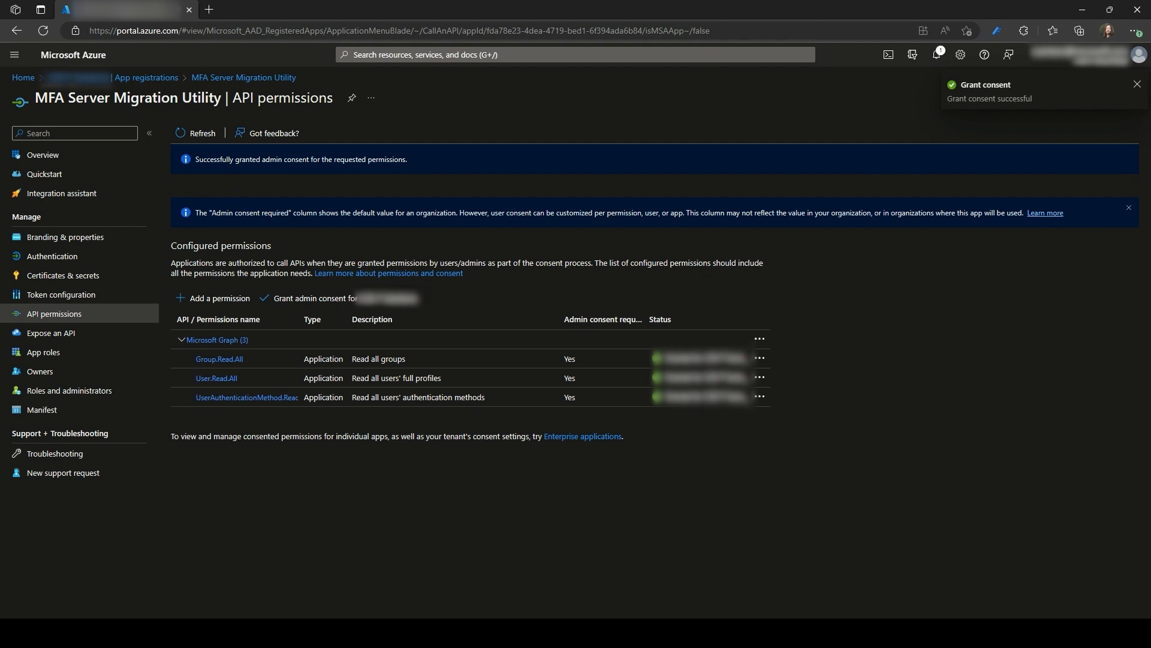
click(1137, 84)
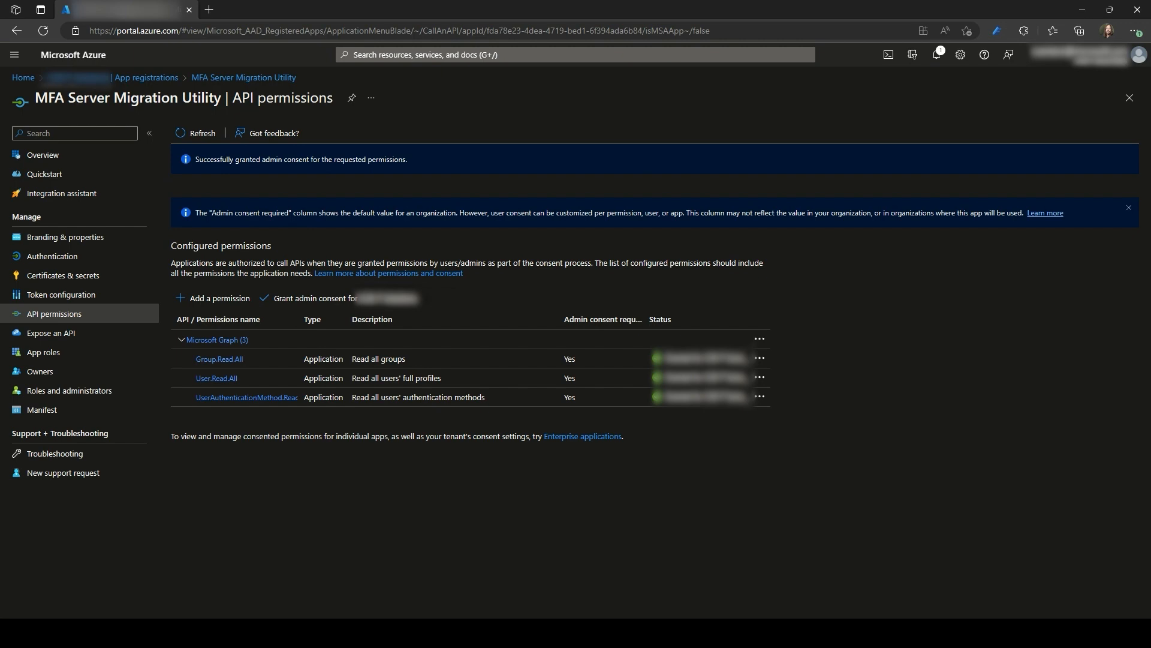